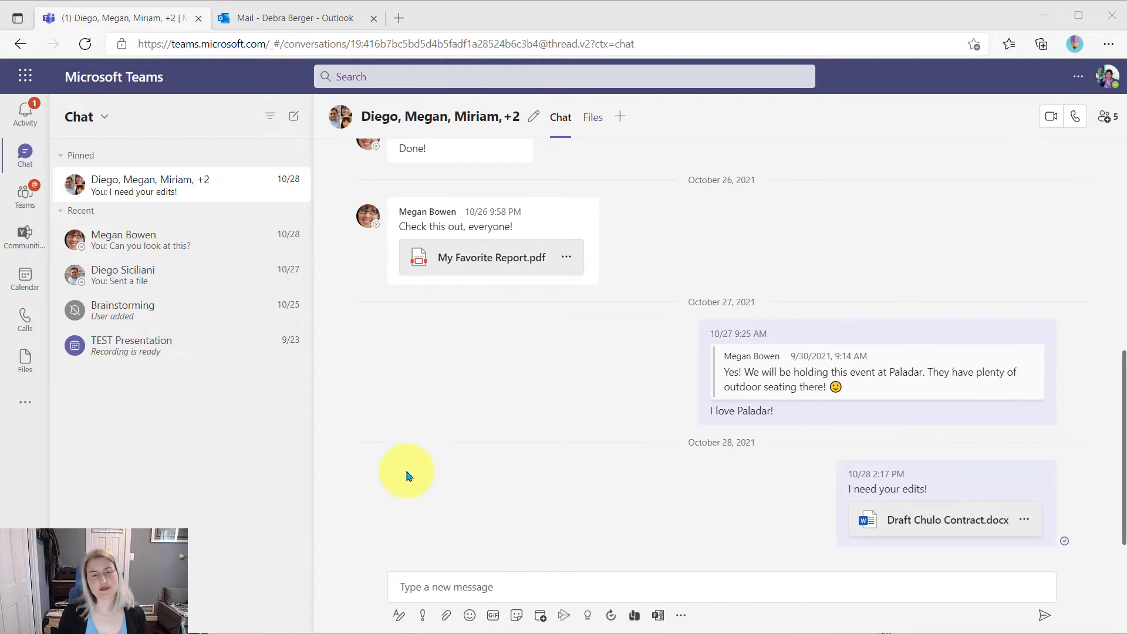
{"action": "mouse_move", "coordinate": [194, 321]}
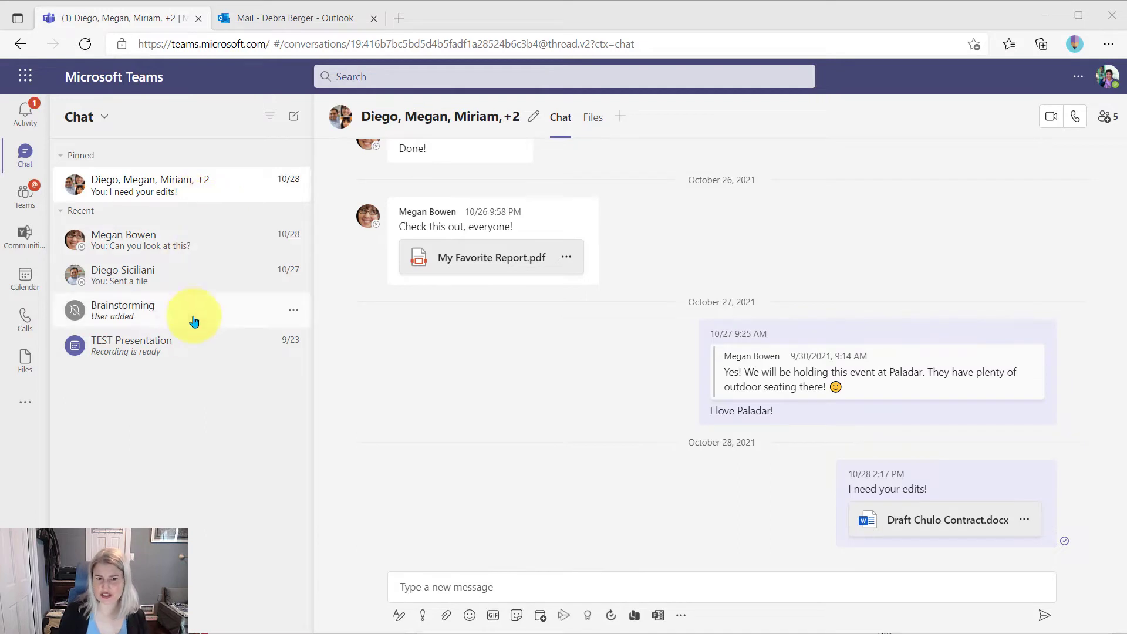
{"action": "mouse_move", "coordinate": [190, 345]}
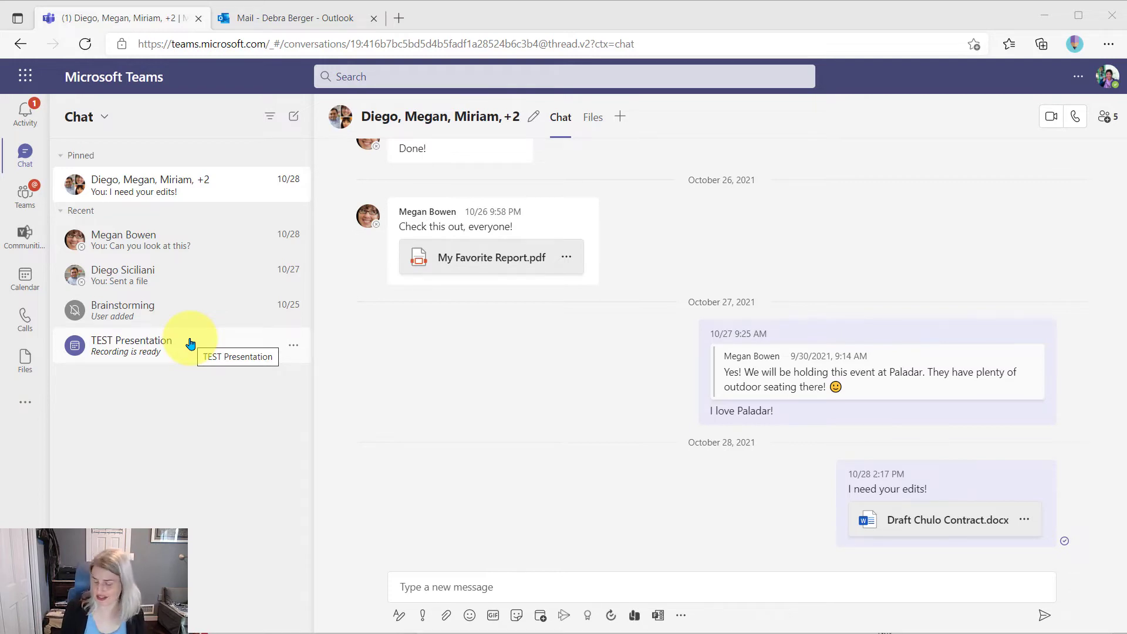
{"action": "mouse_move", "coordinate": [557, 253]}
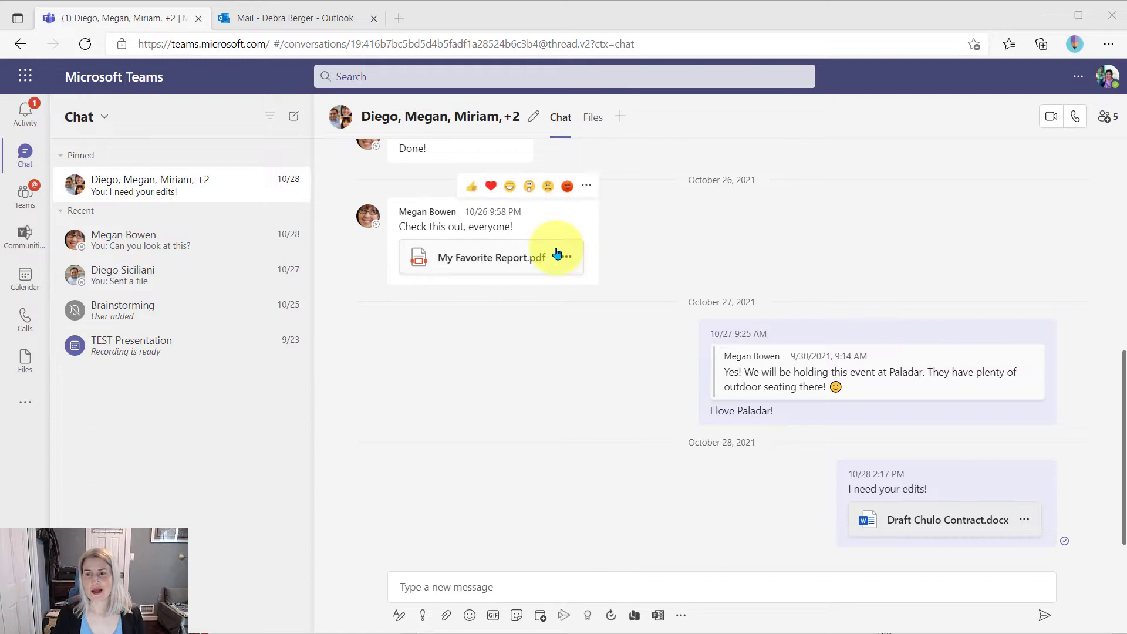
{"action": "mouse_move", "coordinate": [571, 214]}
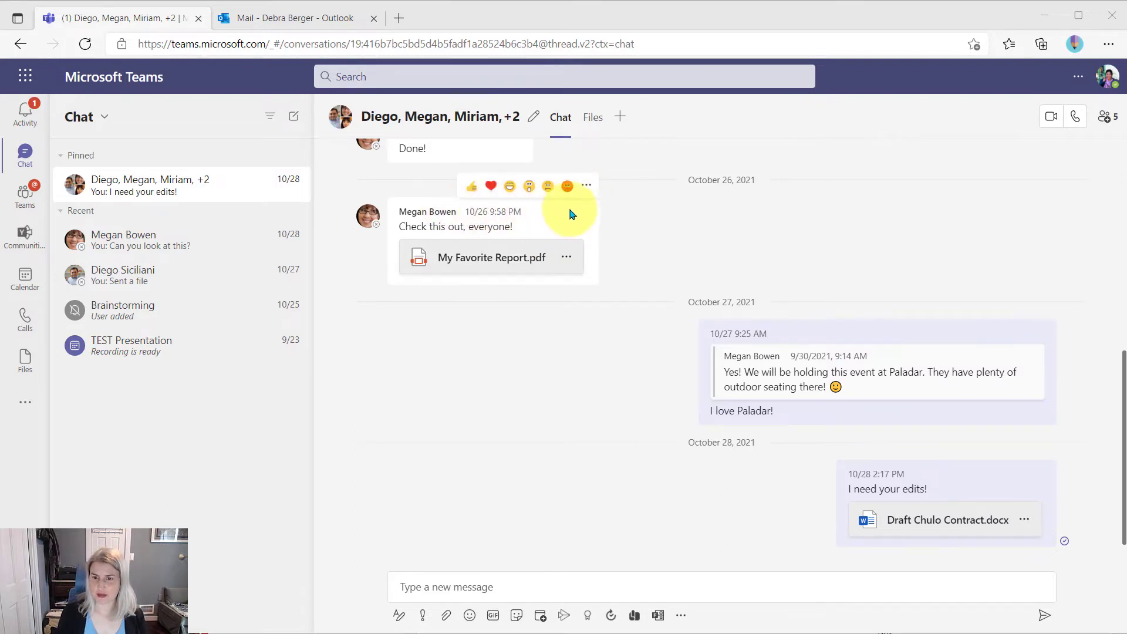
{"action": "mouse_move", "coordinate": [586, 185]}
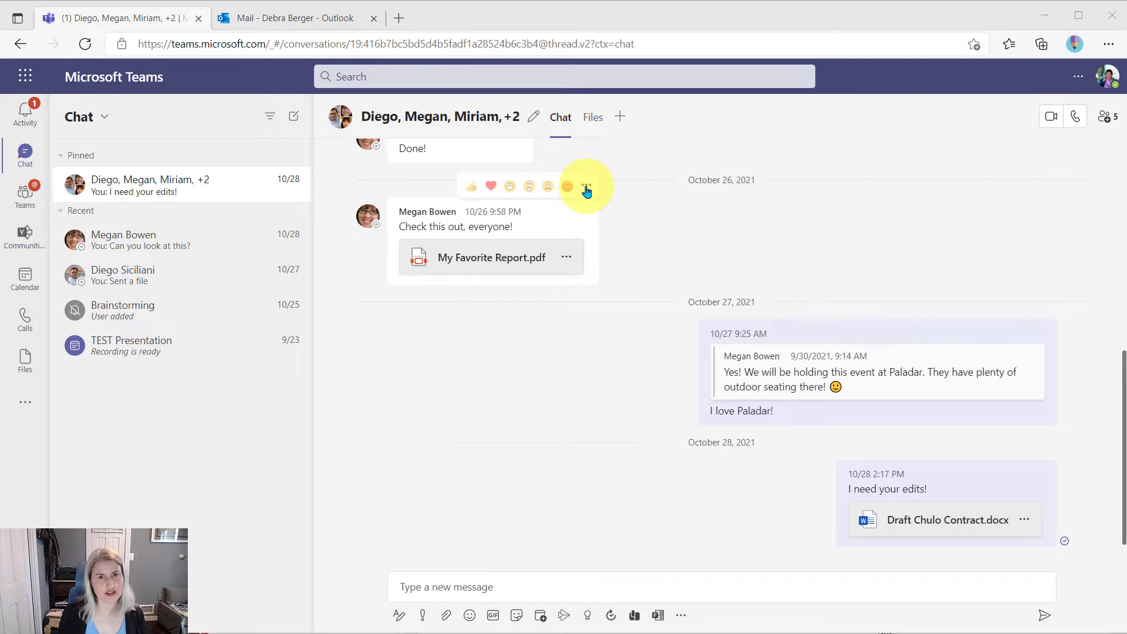
- Choose Create task from More actions on Megan Bowen's 'Check this out, everyone!' message
{"action": "left_click", "coordinate": [586, 189]}
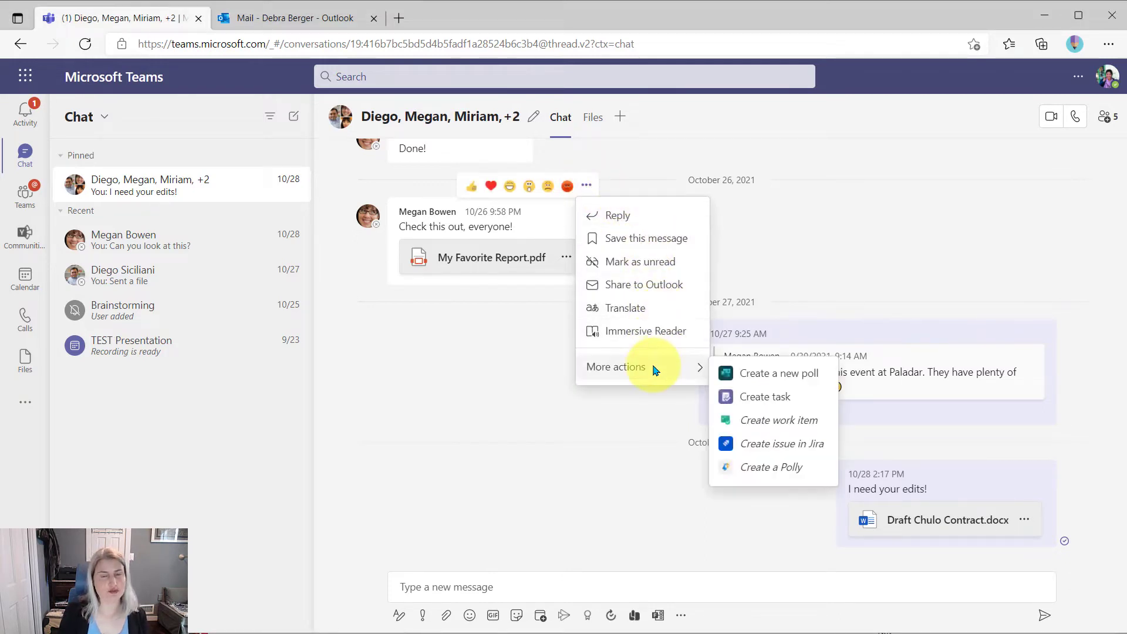
{"action": "mouse_move", "coordinate": [766, 396]}
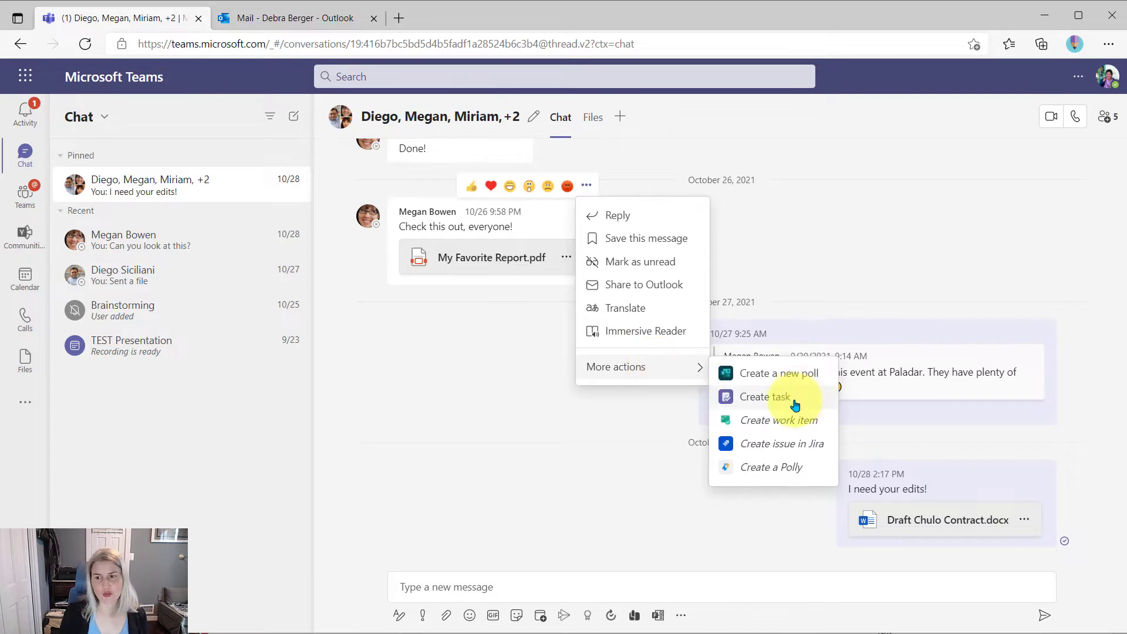
{"action": "mouse_move", "coordinate": [781, 397]}
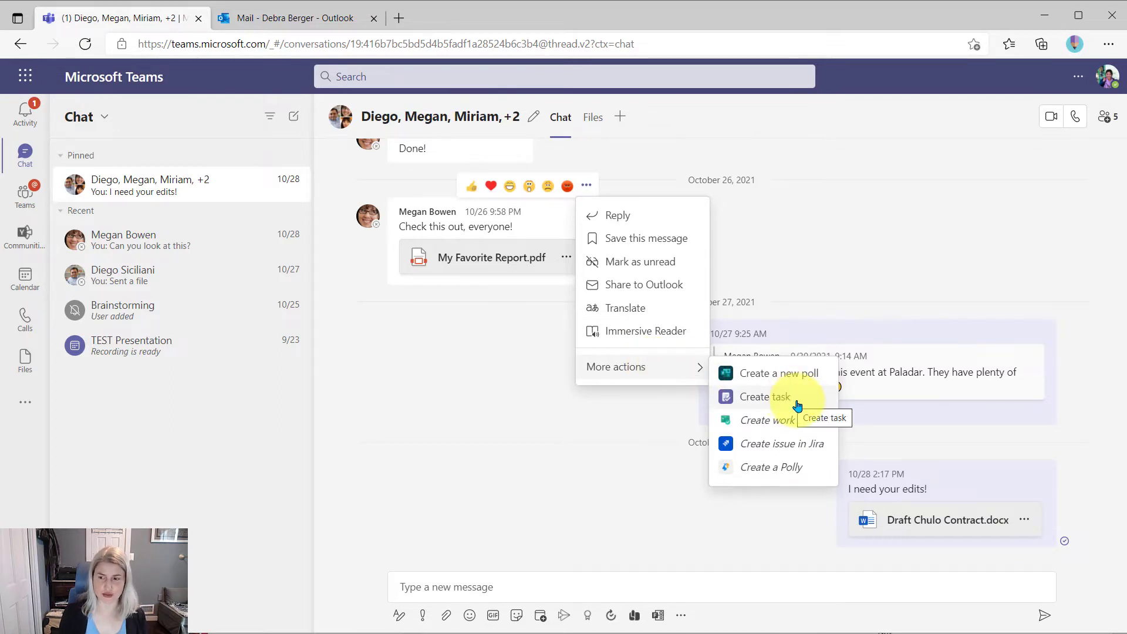
{"action": "left_click", "coordinate": [762, 397]}
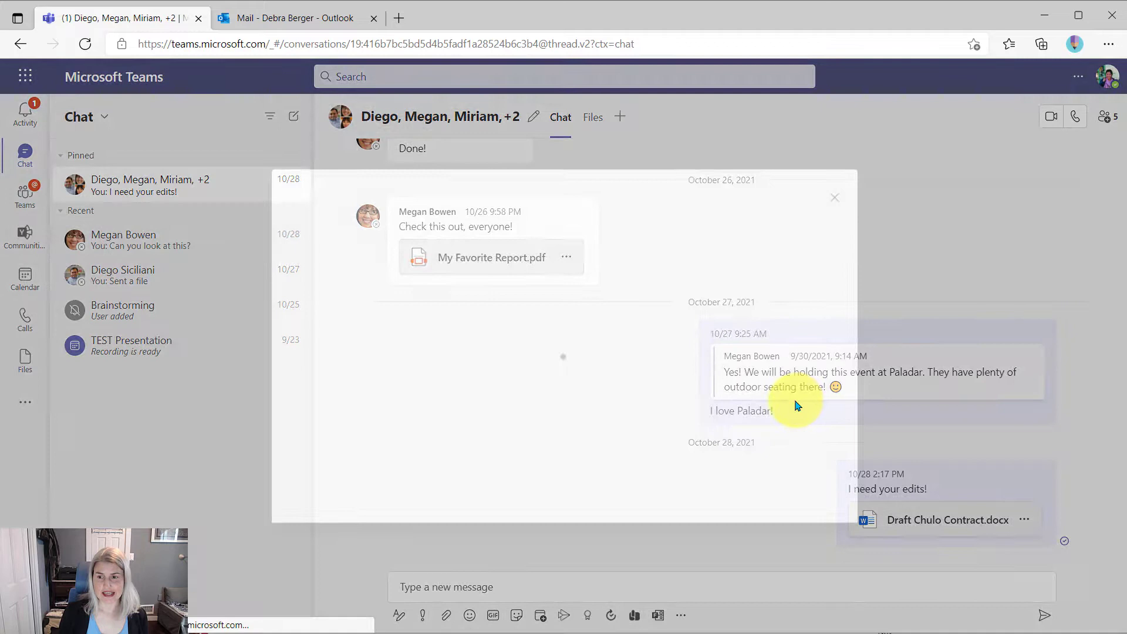
- Review the Create task dialog, then dismiss it without adding a task
{"action": "left_click", "coordinate": [491, 257]}
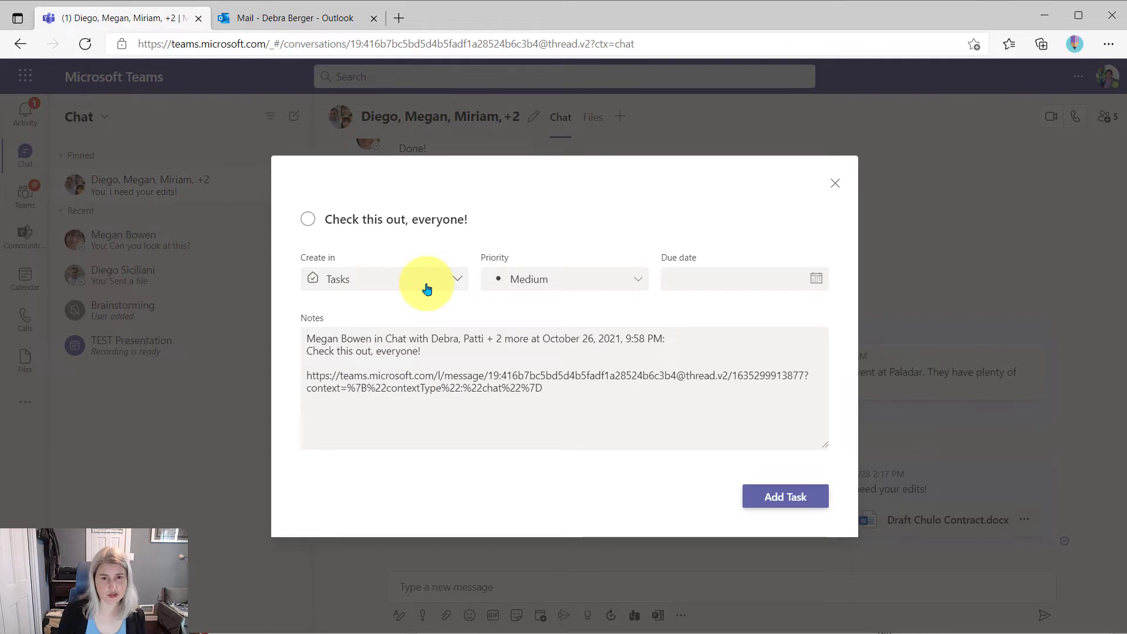
{"action": "mouse_move", "coordinate": [728, 288]}
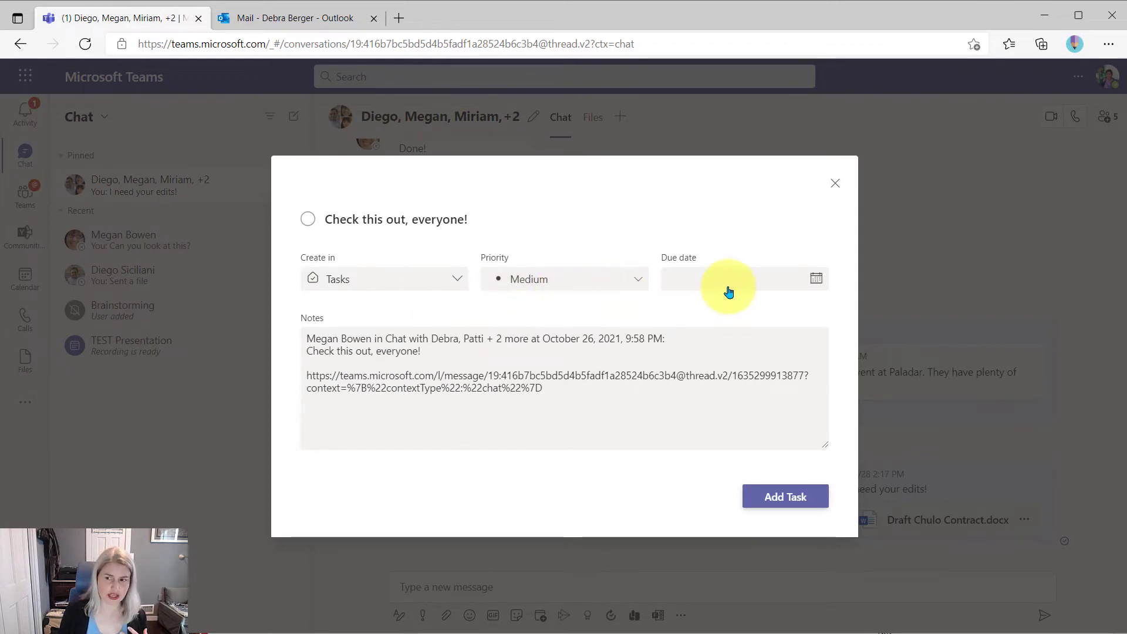
{"action": "mouse_move", "coordinate": [436, 400]}
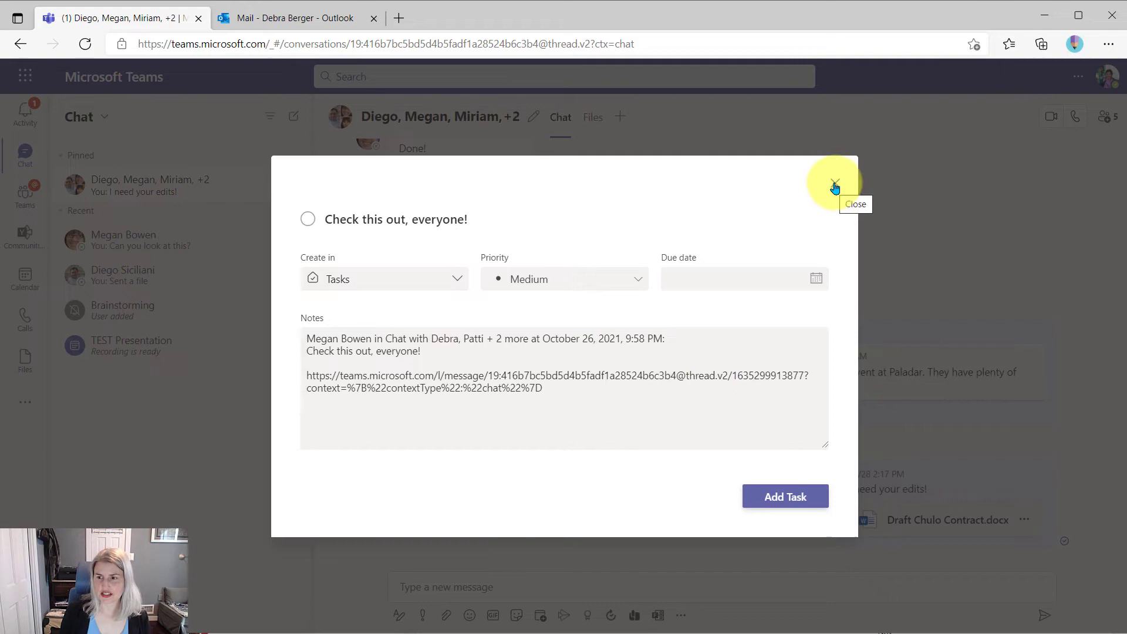
{"action": "left_click", "coordinate": [834, 185]}
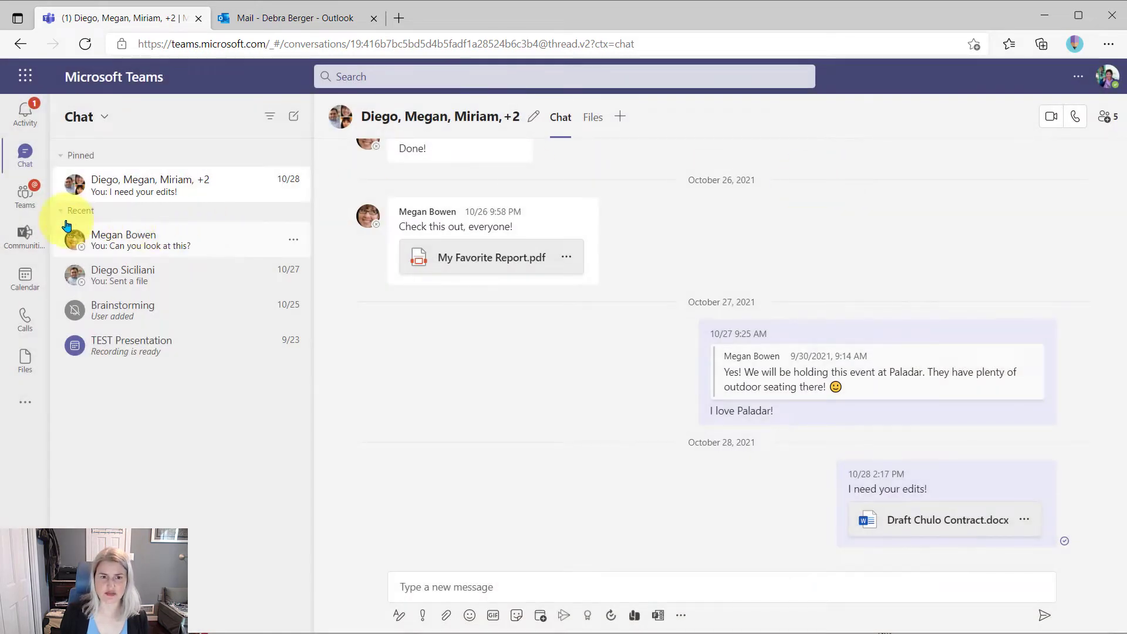
{"action": "mouse_move", "coordinate": [24, 192]}
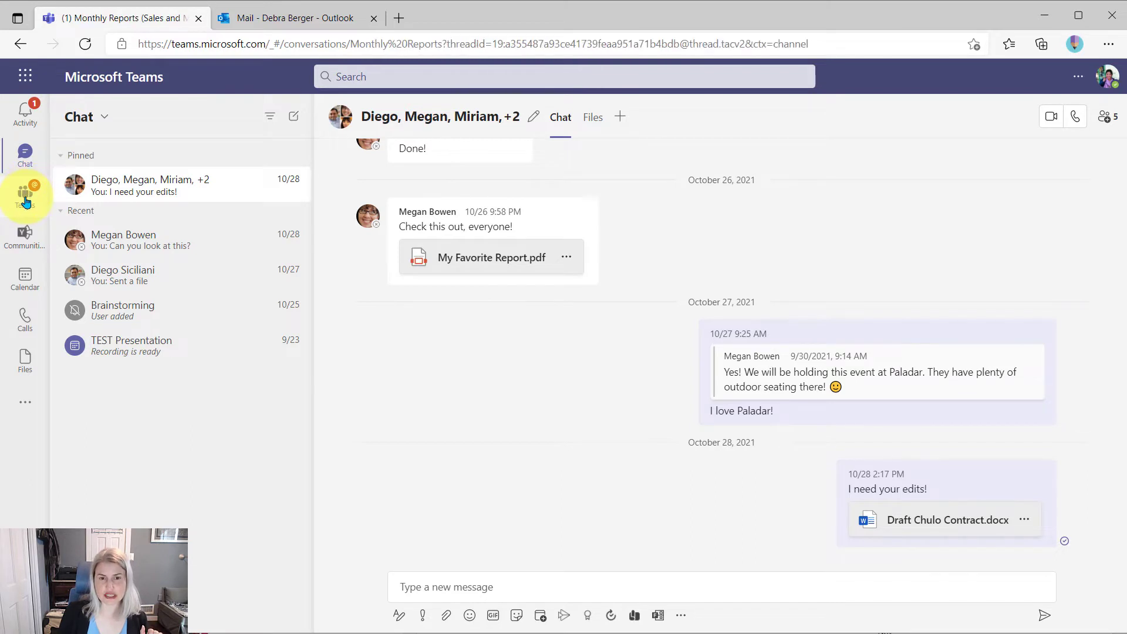
- Open Mark 8 Project Team's Go to Market Plan channel and scroll to today's latest post
{"action": "left_click", "coordinate": [25, 195]}
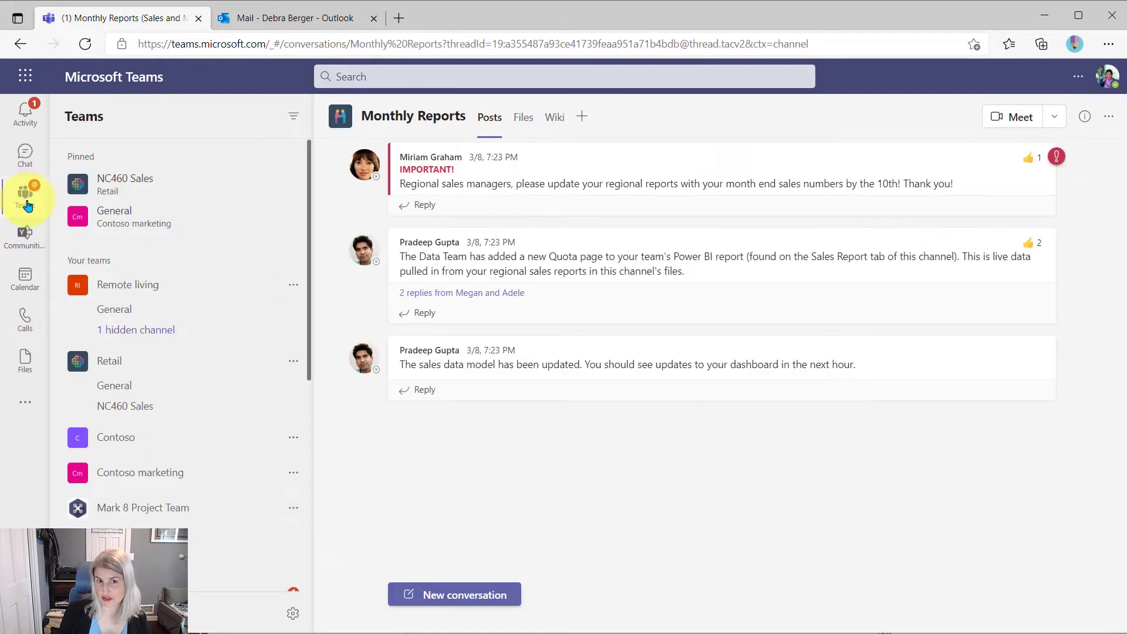
{"action": "scroll", "scroll_direction": "down", "scroll_amount": 3}
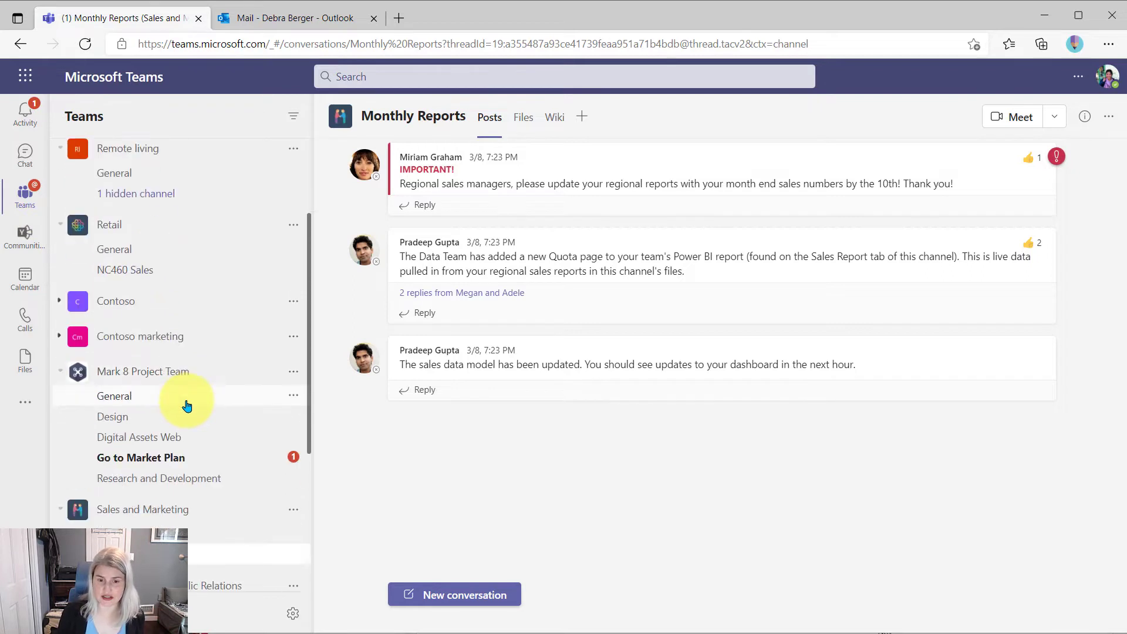
{"action": "mouse_move", "coordinate": [141, 458]}
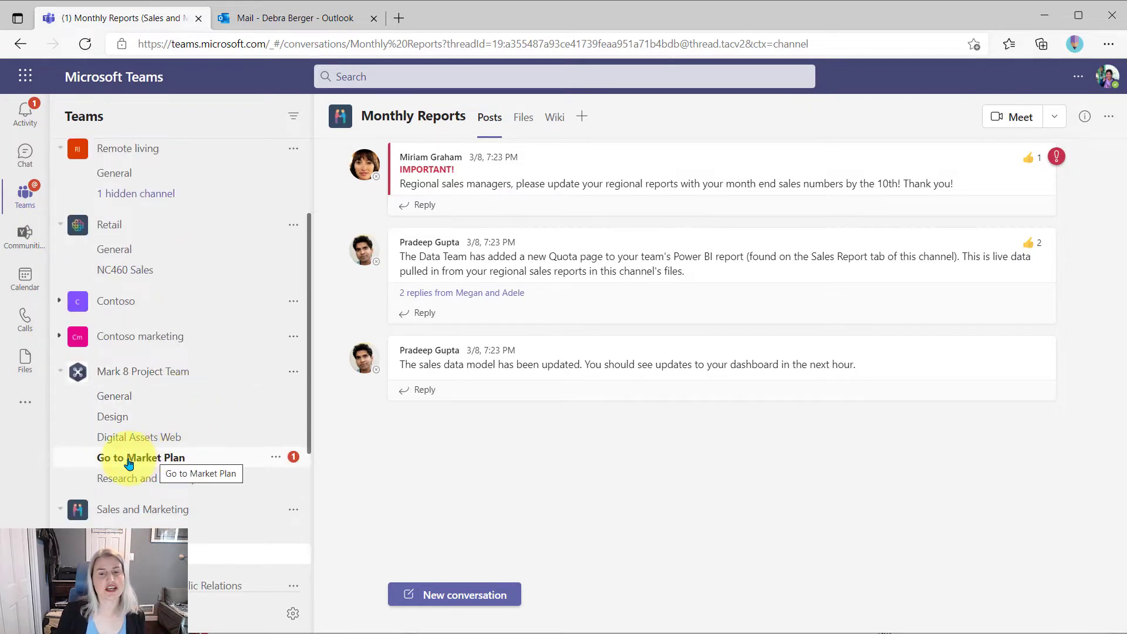
{"action": "mouse_move", "coordinate": [153, 462]}
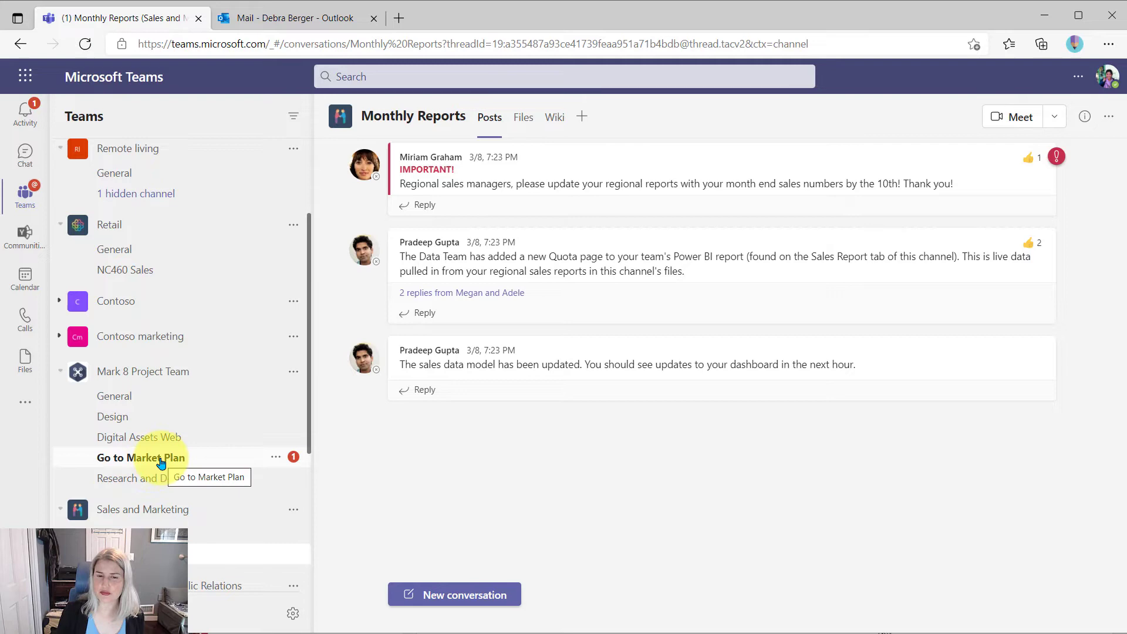
{"action": "left_click", "coordinate": [141, 458]}
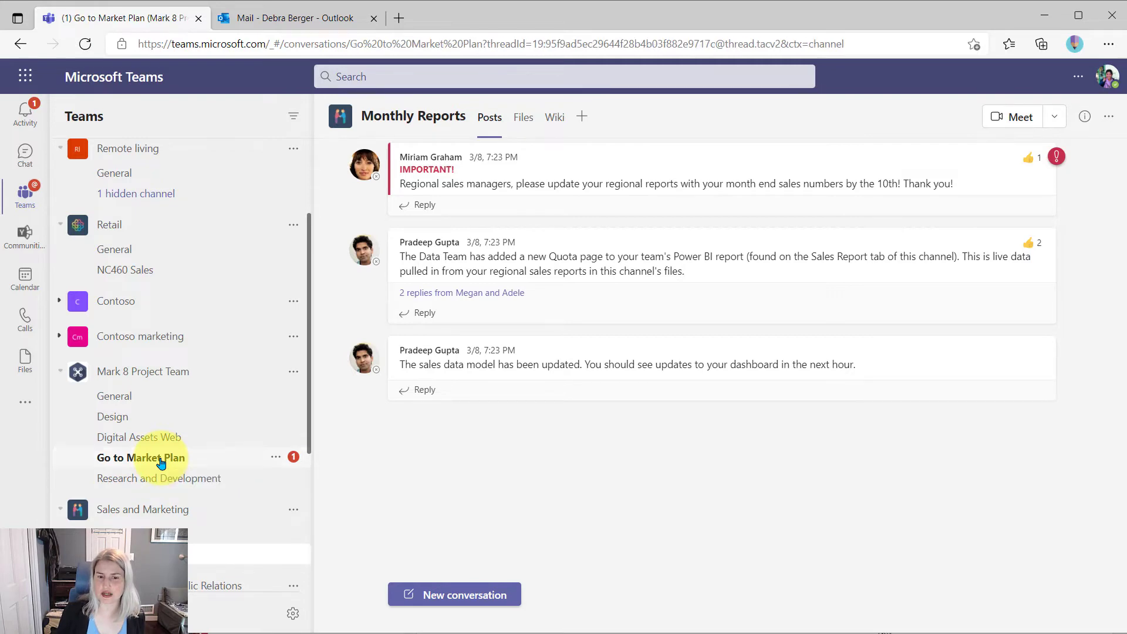
{"action": "left_click", "coordinate": [138, 458]}
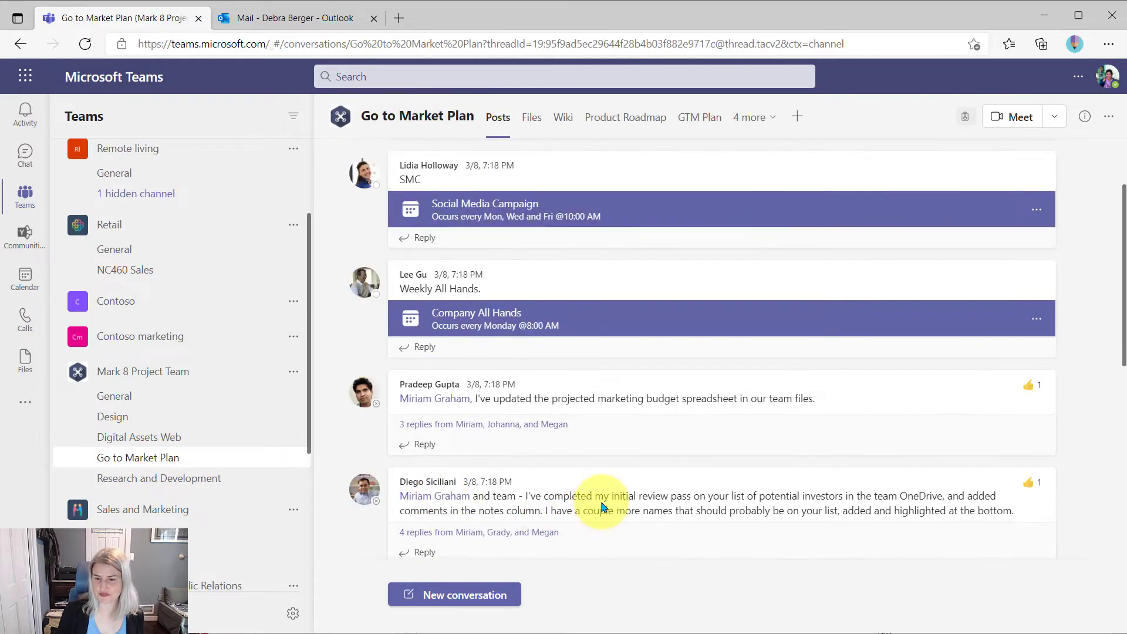
{"action": "scroll", "scroll_direction": "down", "scroll_amount": 3}
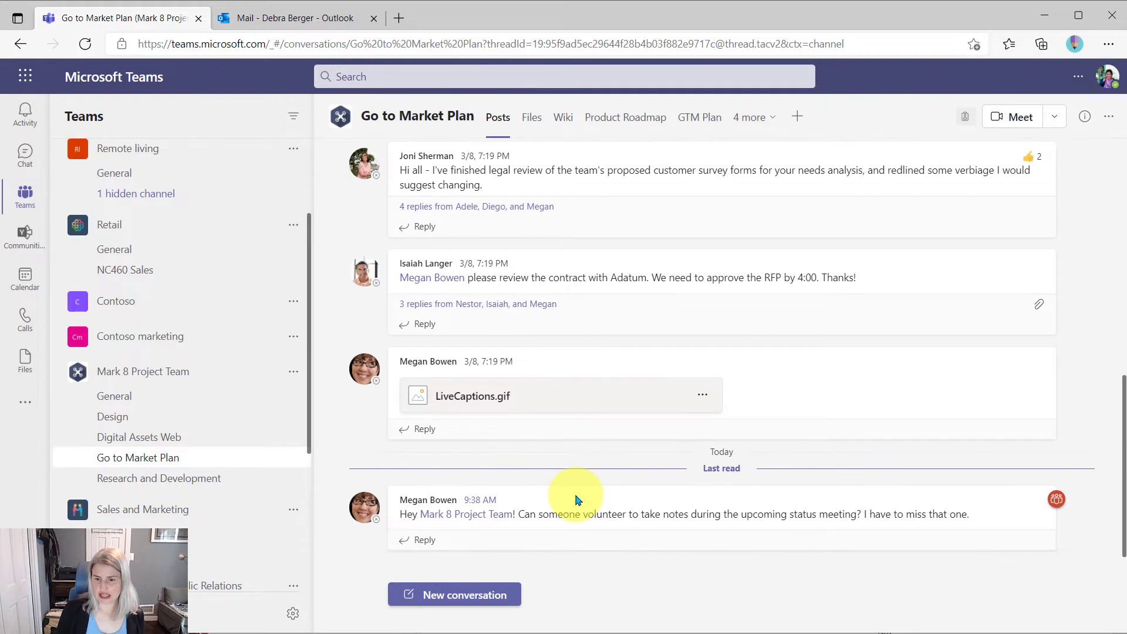
{"action": "mouse_move", "coordinate": [509, 516]}
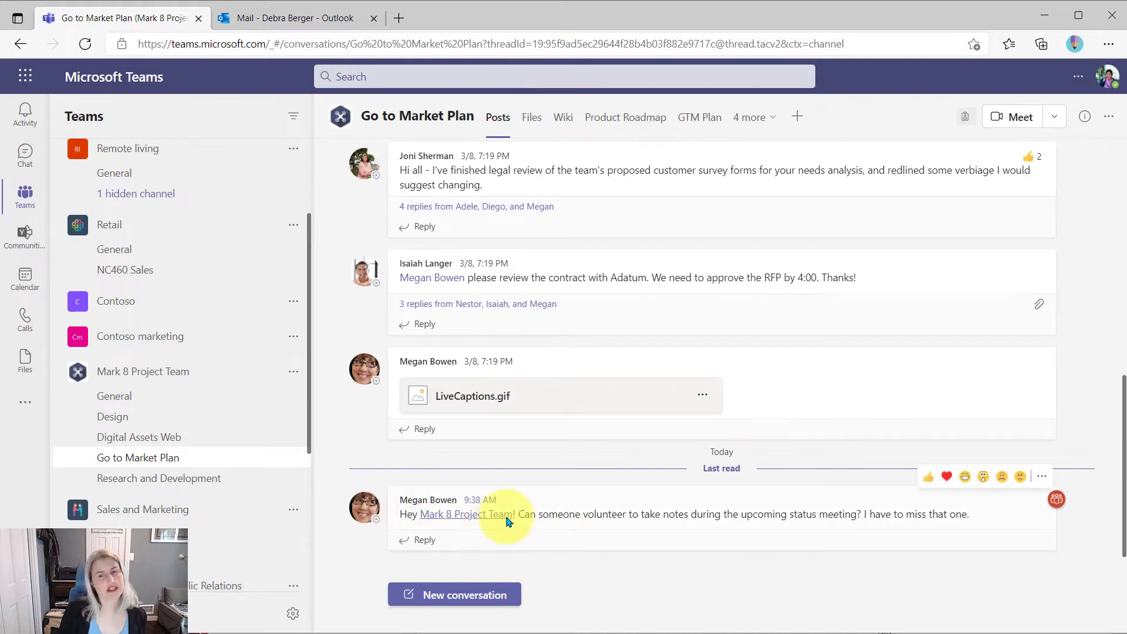
{"action": "mouse_move", "coordinate": [812, 532]}
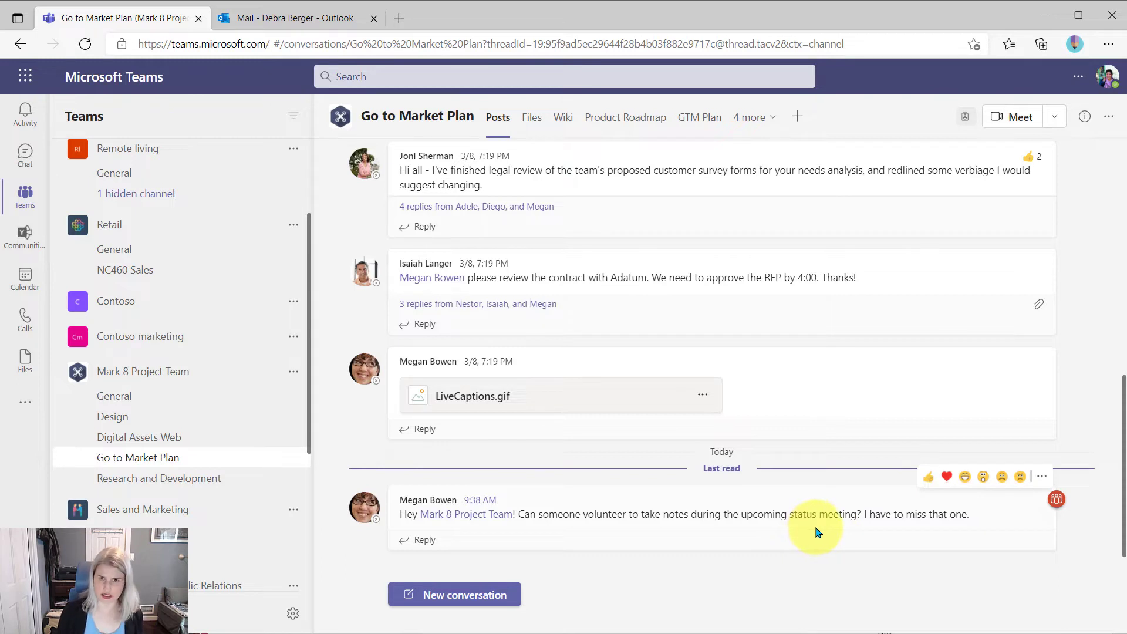
{"action": "mouse_move", "coordinate": [992, 519]}
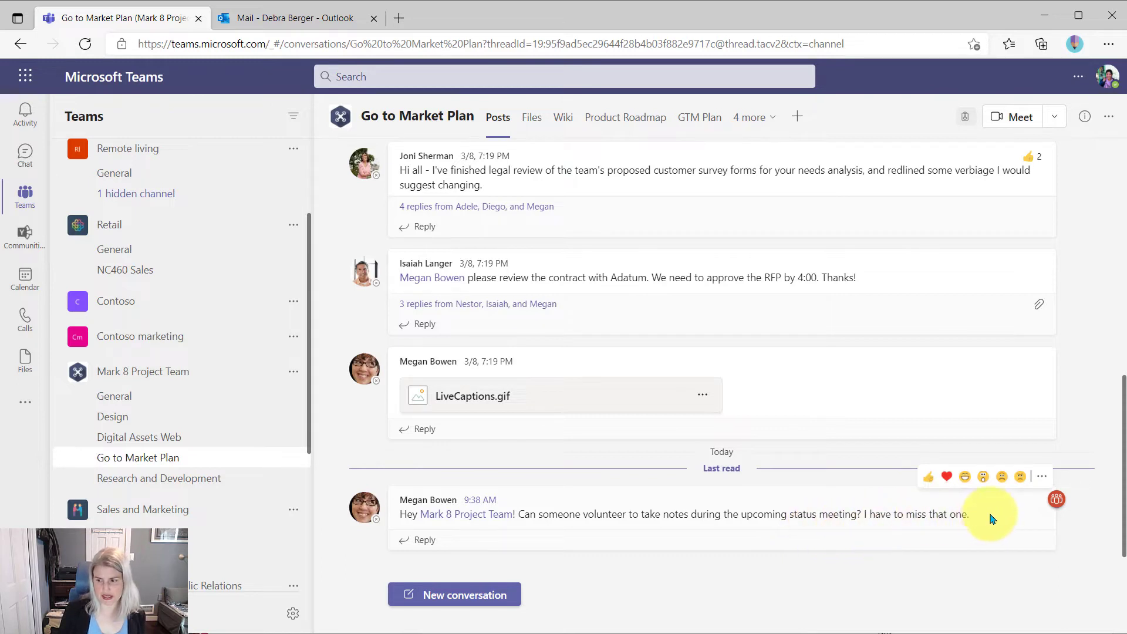
- Reply 'Hey, I can do it!' to Megan Bowen's note-taking request
{"action": "left_click", "coordinate": [423, 540]}
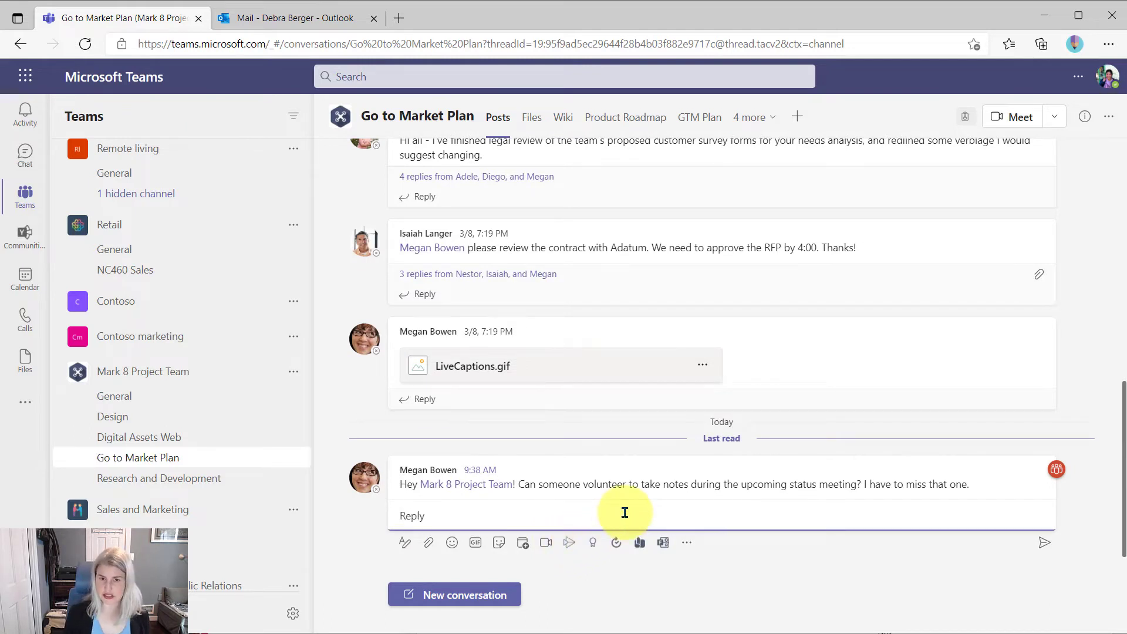
{"action": "type", "text": "Hey, I ca"}
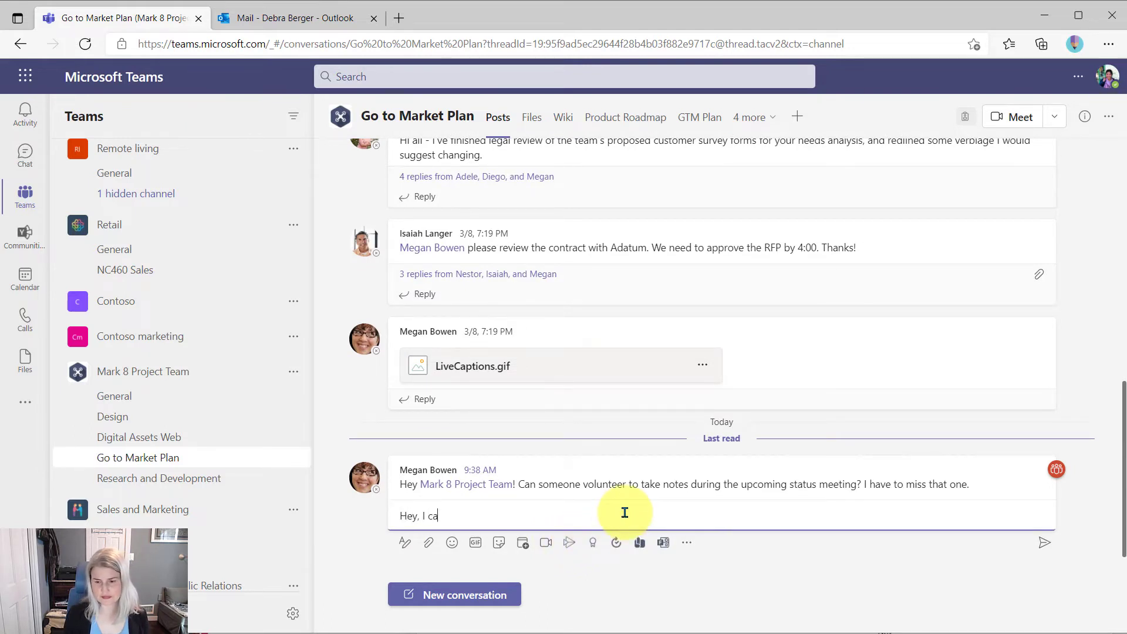
{"action": "key", "text": "Return"}
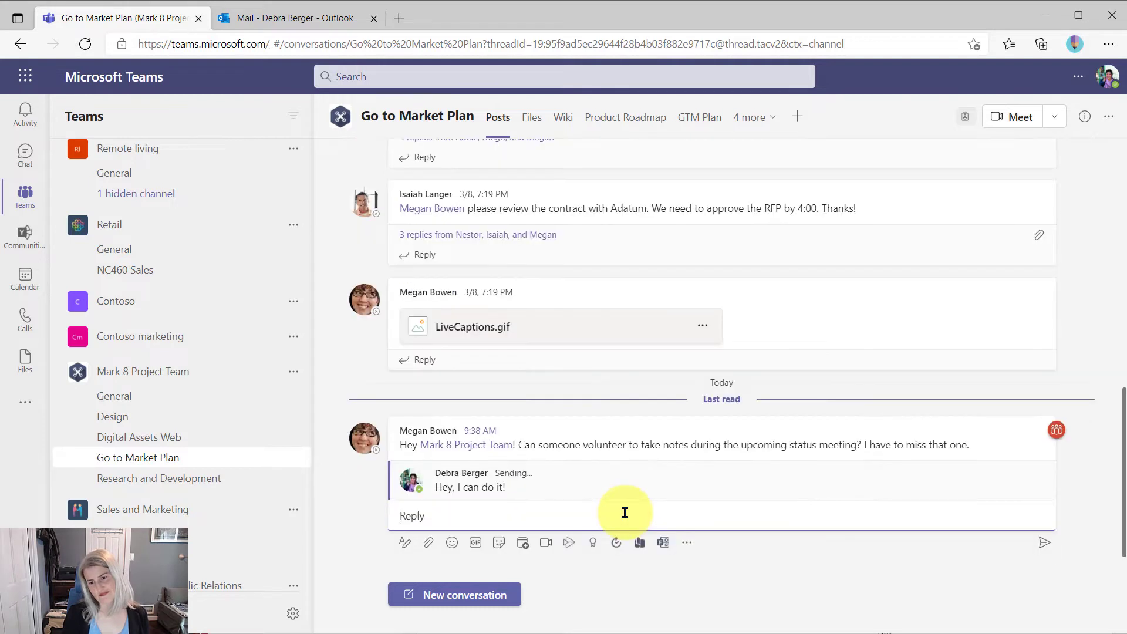
{"action": "mouse_move", "coordinate": [992, 445]}
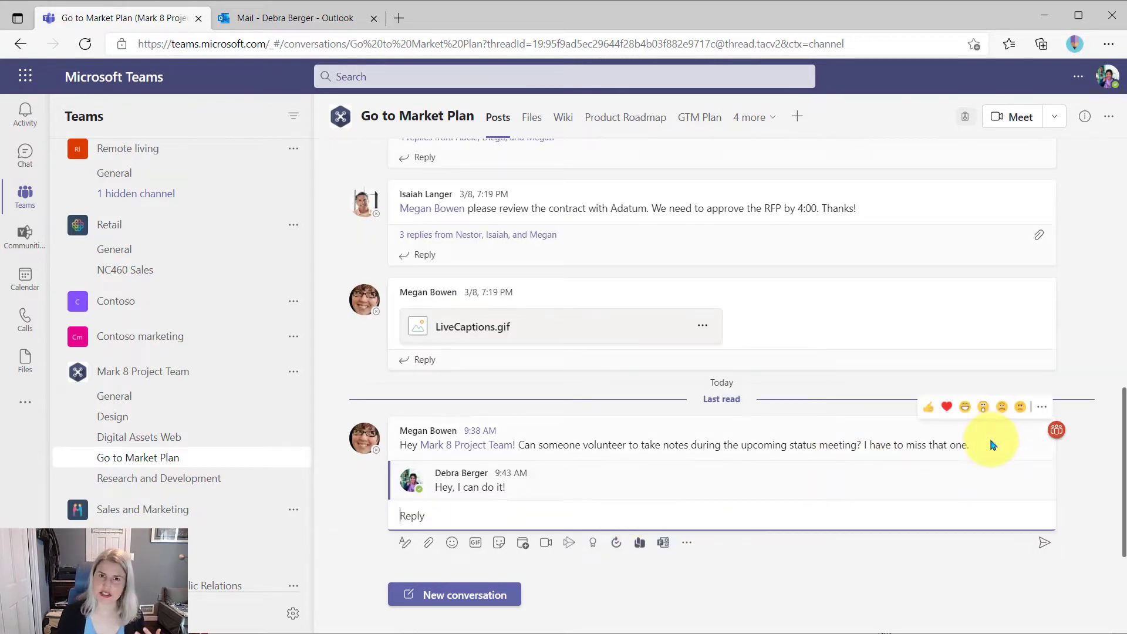
{"action": "mouse_move", "coordinate": [1041, 410]}
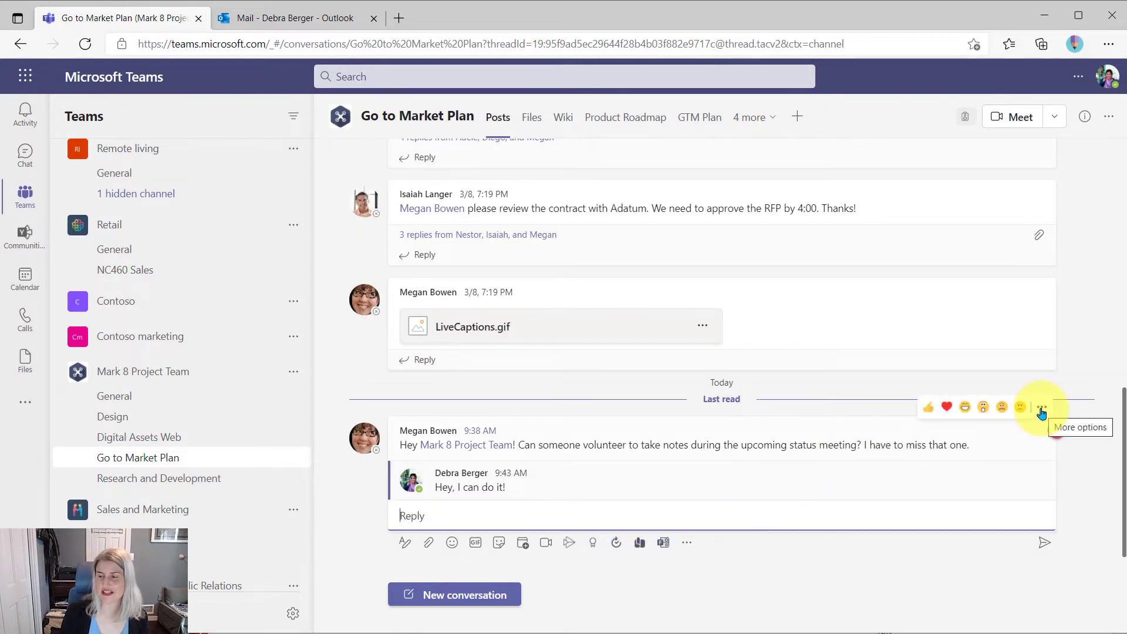
- Choose Create task from More actions on Megan Bowen's note-taking request message
{"action": "left_click", "coordinate": [1041, 410]}
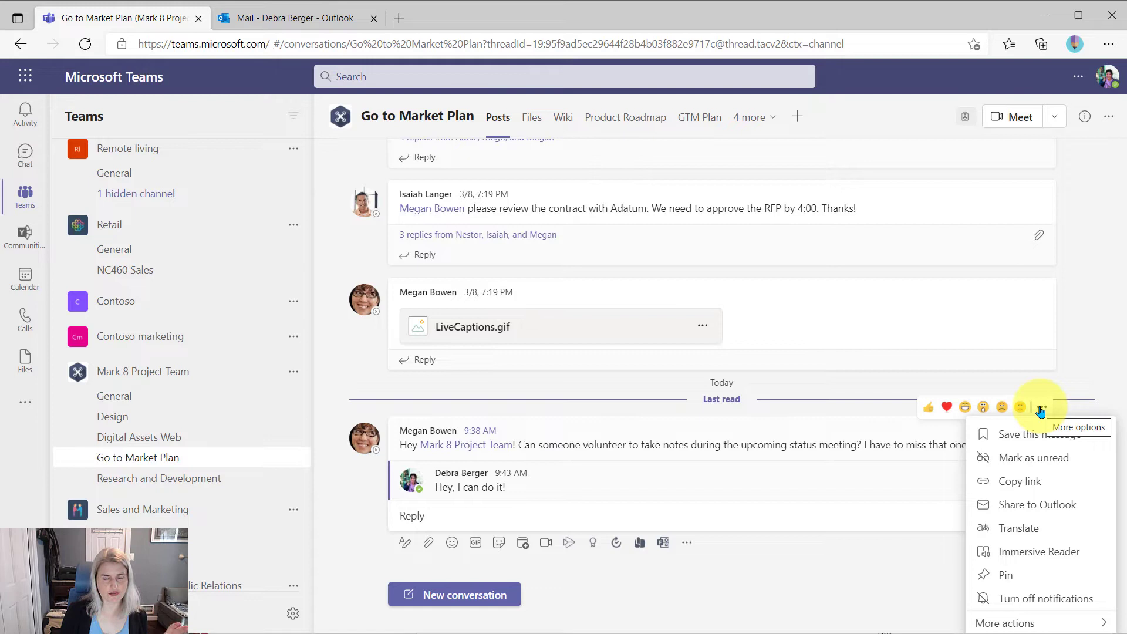
{"action": "mouse_move", "coordinate": [1046, 598]}
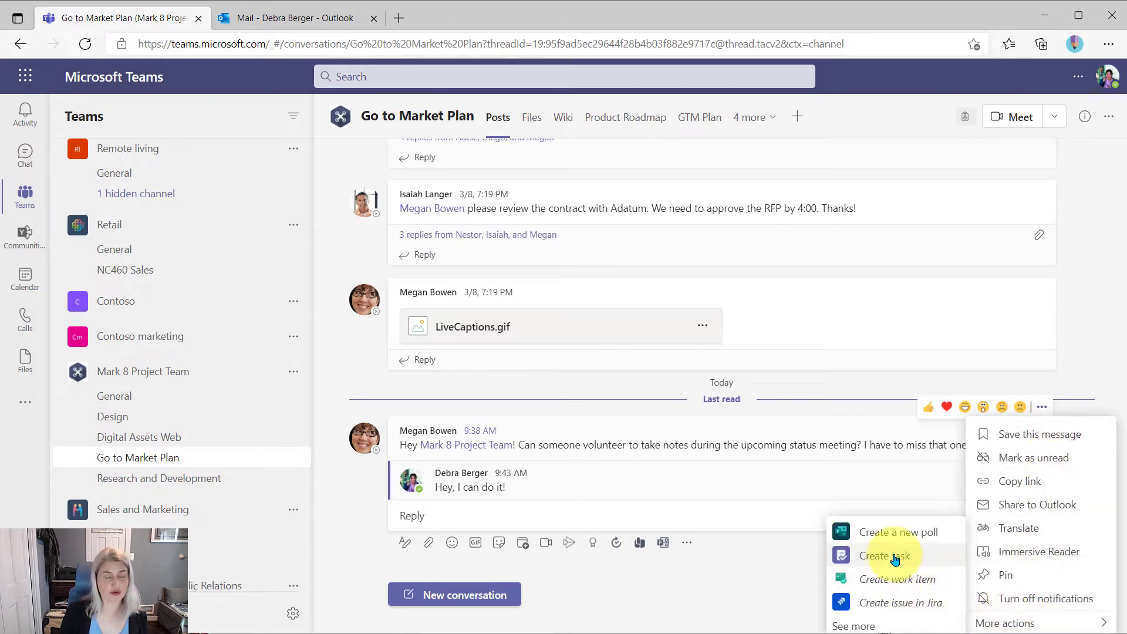
{"action": "left_click", "coordinate": [883, 555]}
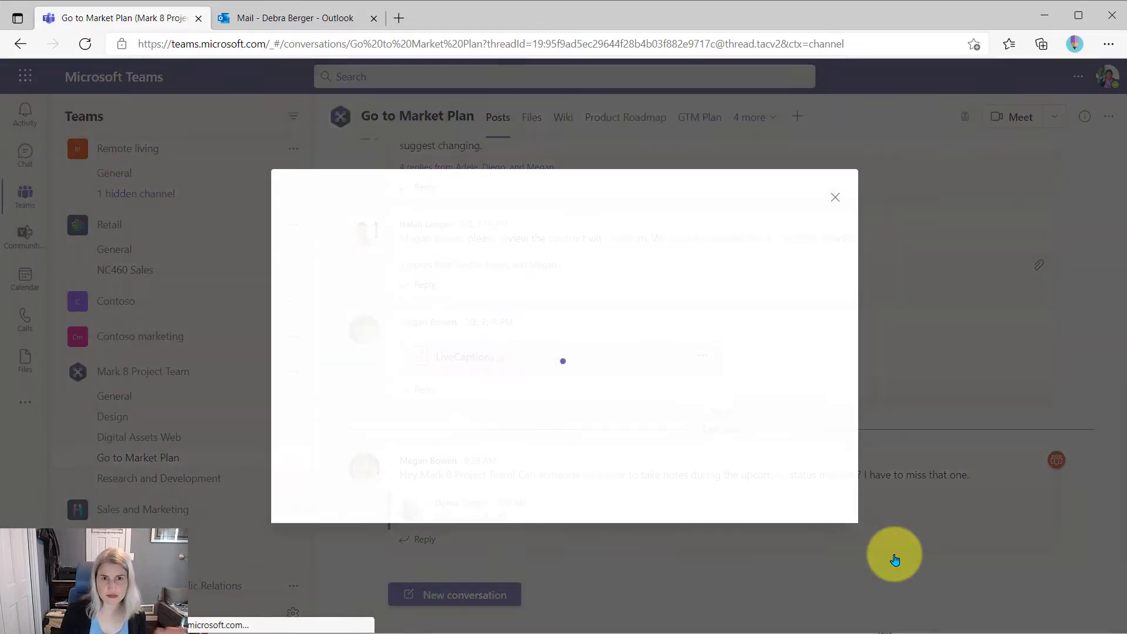
{"action": "mouse_move", "coordinate": [665, 451]}
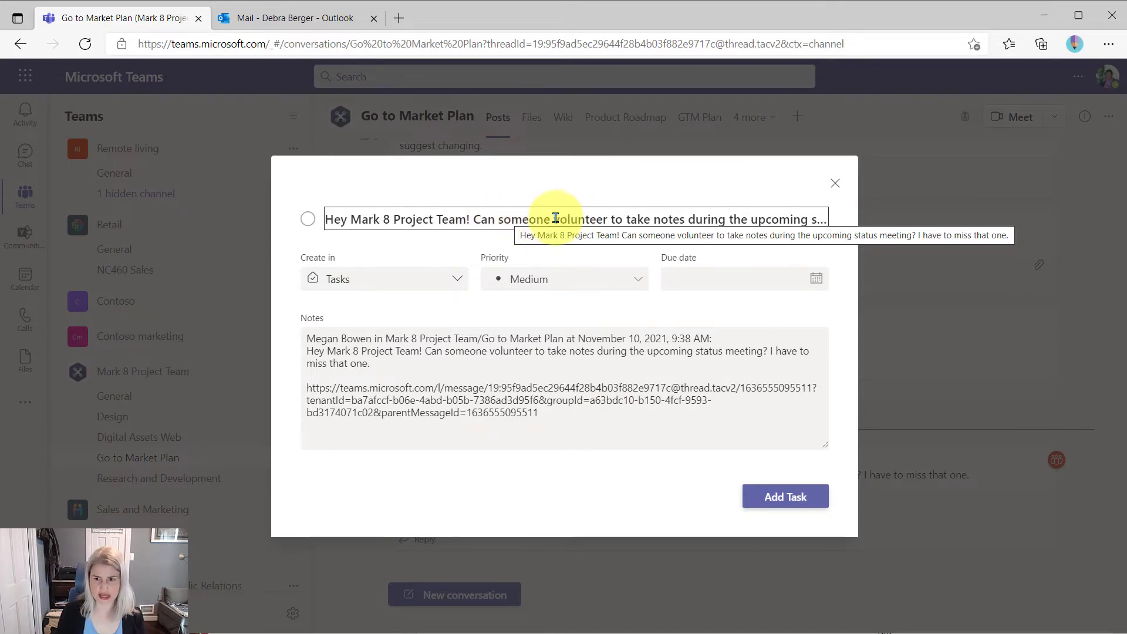
{"action": "mouse_move", "coordinate": [635, 218]}
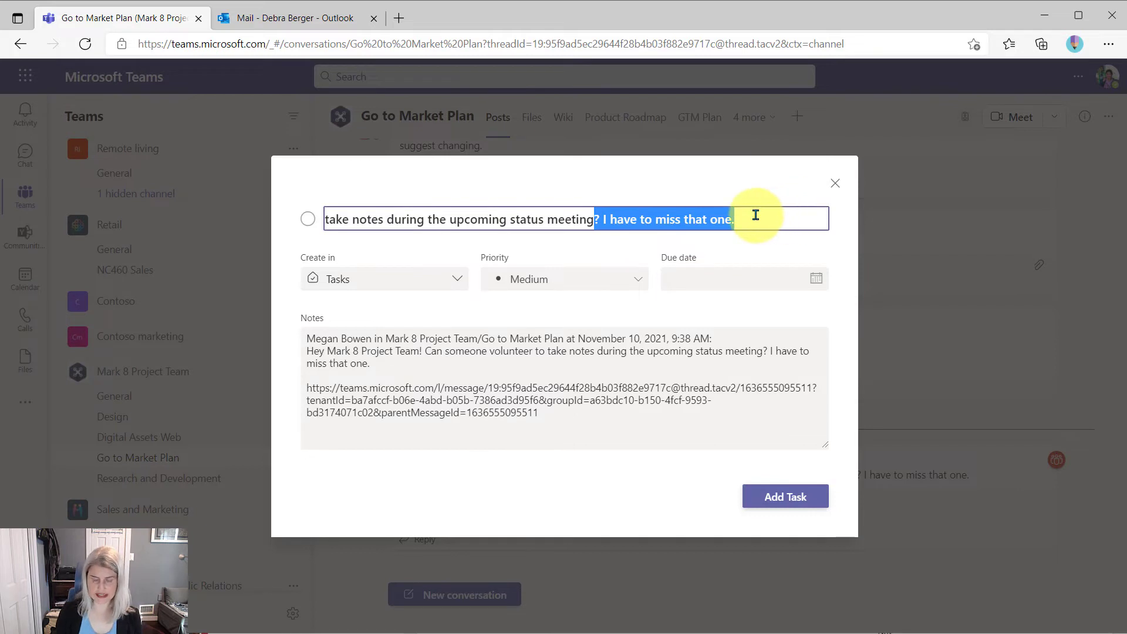
- Add the task 'take notes during the upcoming status meeting', due Nov 12, priority Important
{"action": "key", "text": "Delete"}
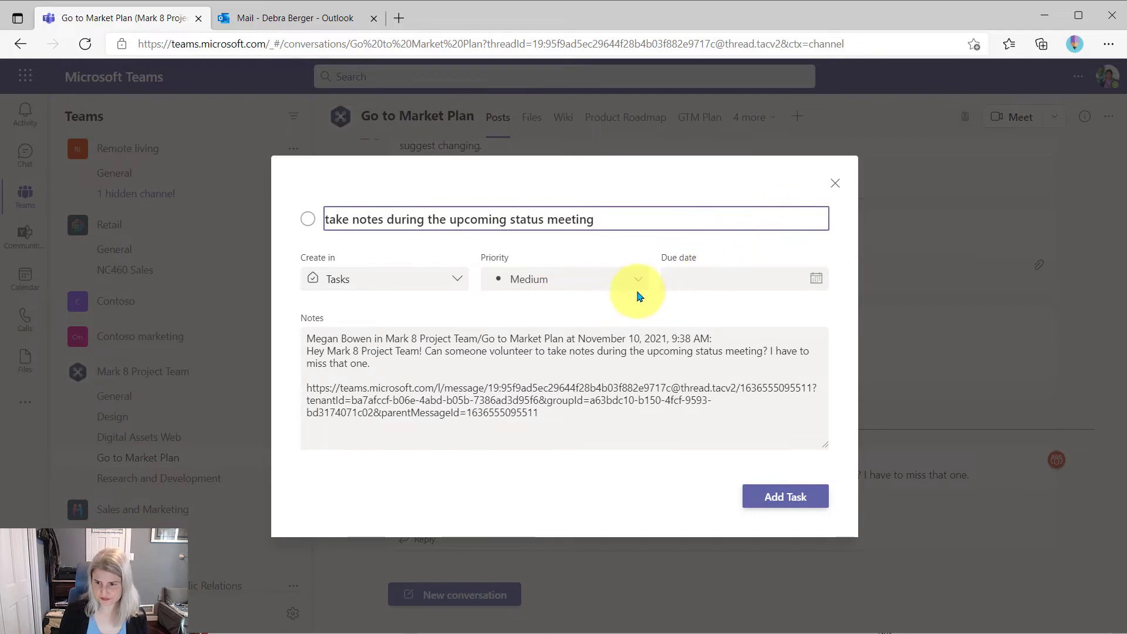
{"action": "left_click", "coordinate": [815, 279]}
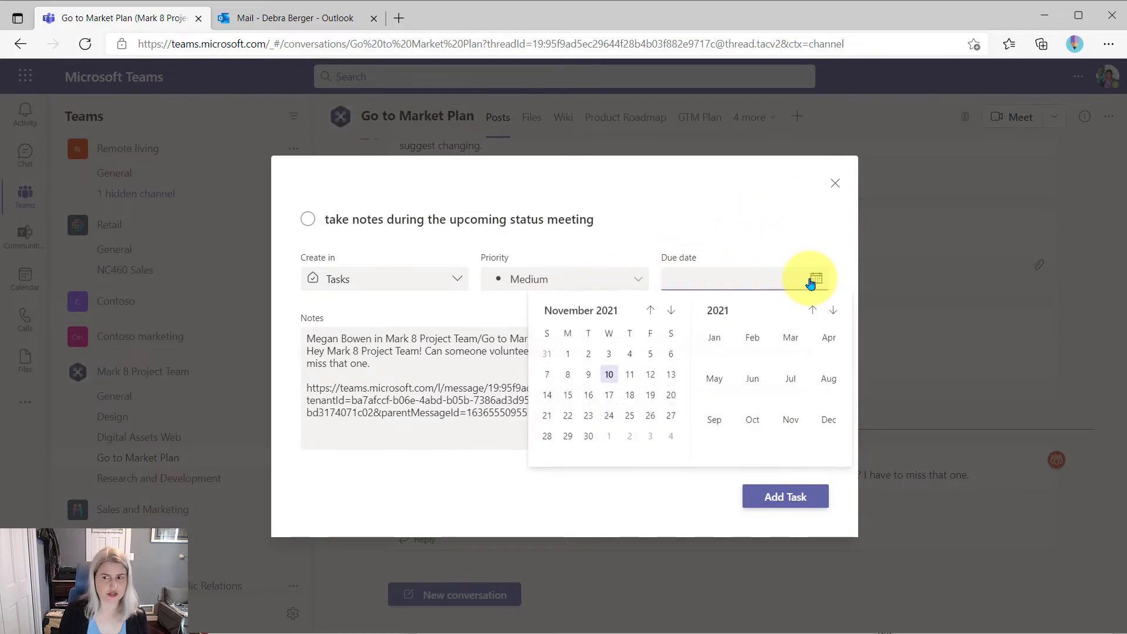
{"action": "left_click", "coordinate": [650, 373]}
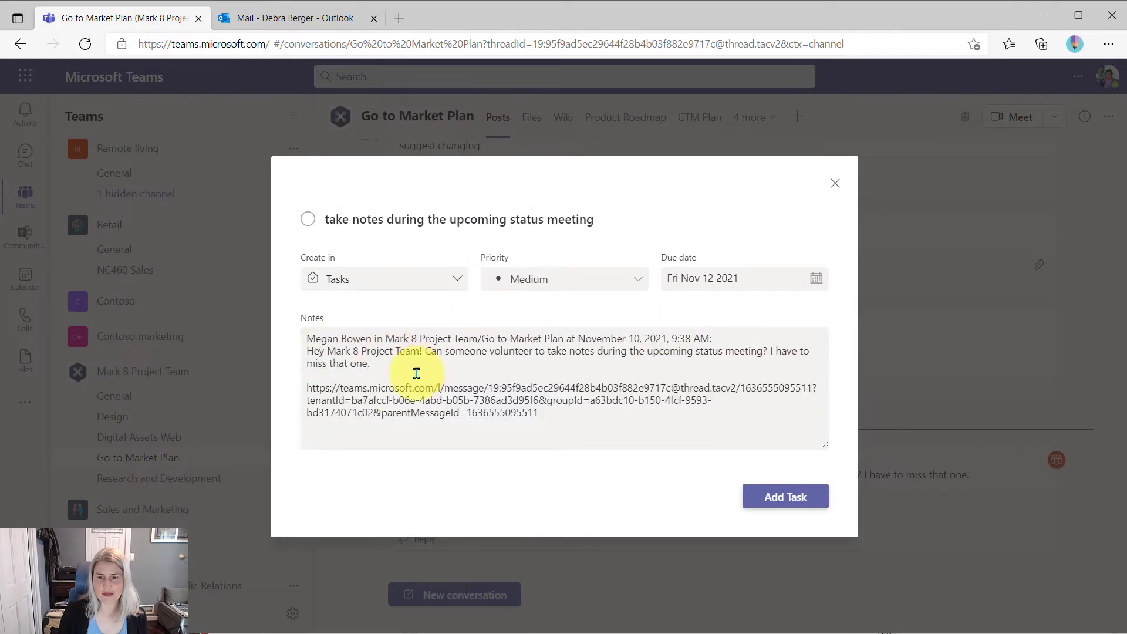
{"action": "mouse_move", "coordinate": [694, 365]}
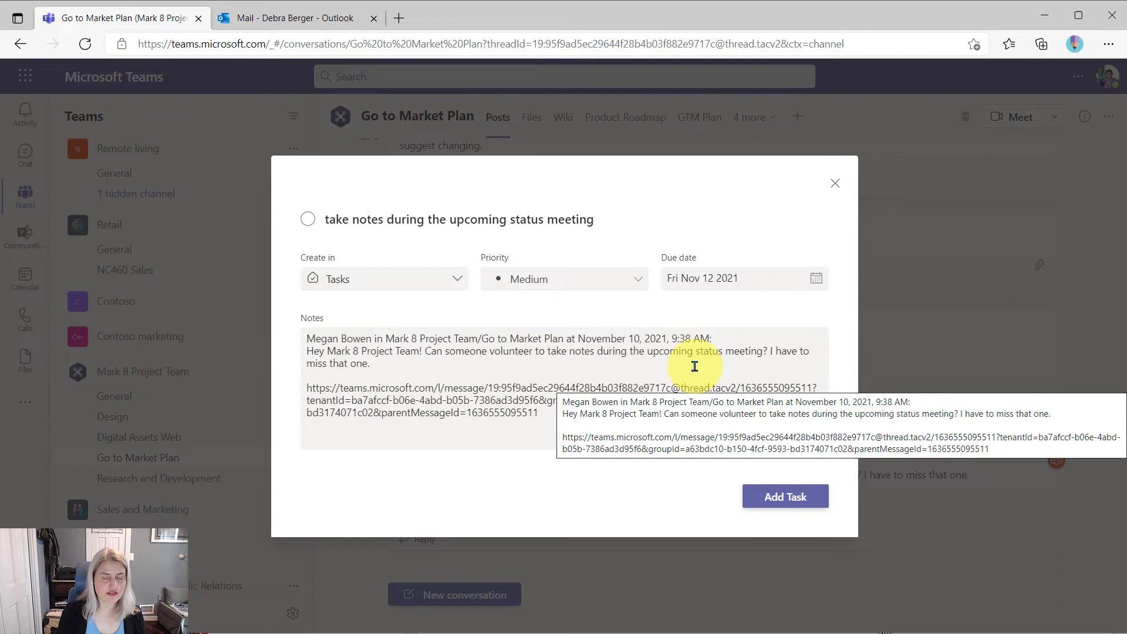
{"action": "mouse_move", "coordinate": [503, 422]}
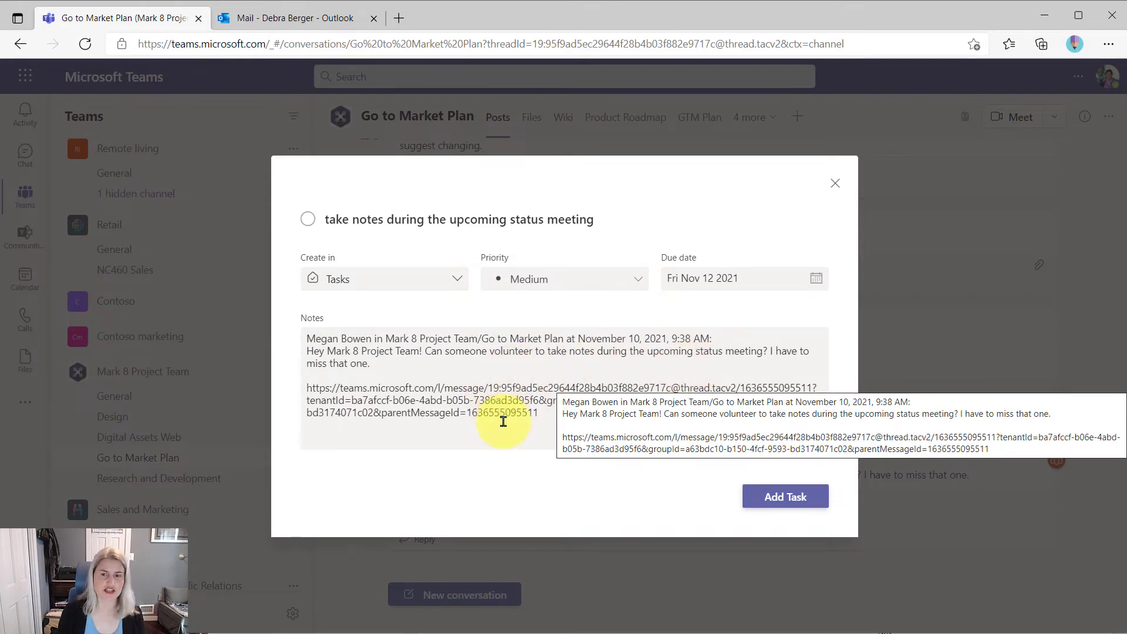
{"action": "left_click", "coordinate": [636, 278]}
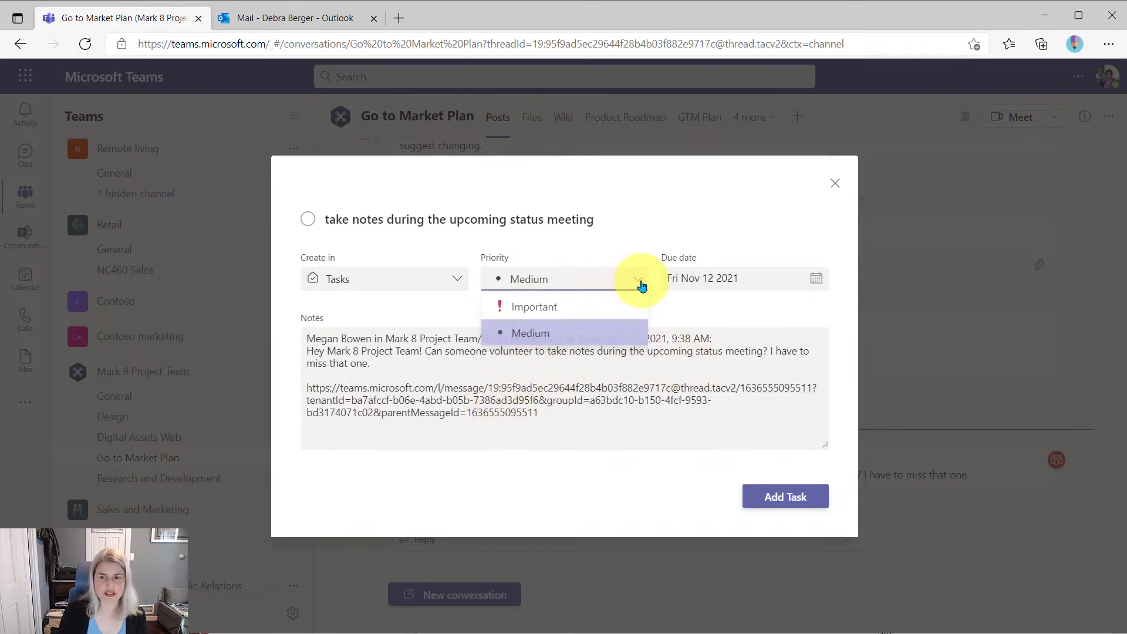
{"action": "left_click", "coordinate": [534, 307]}
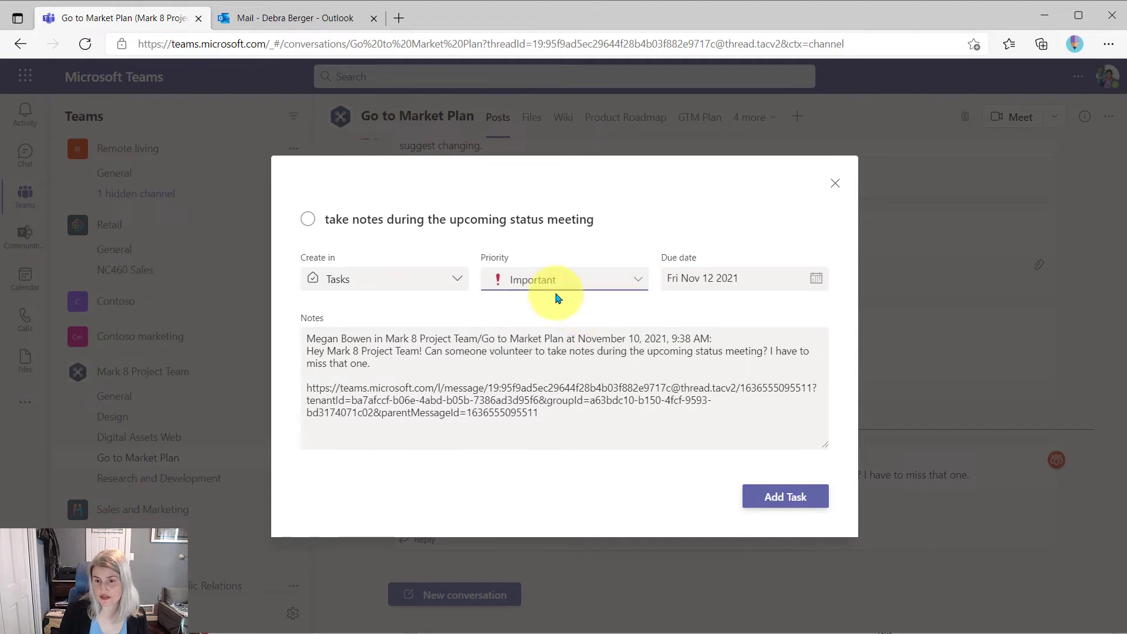
{"action": "mouse_move", "coordinate": [638, 417]}
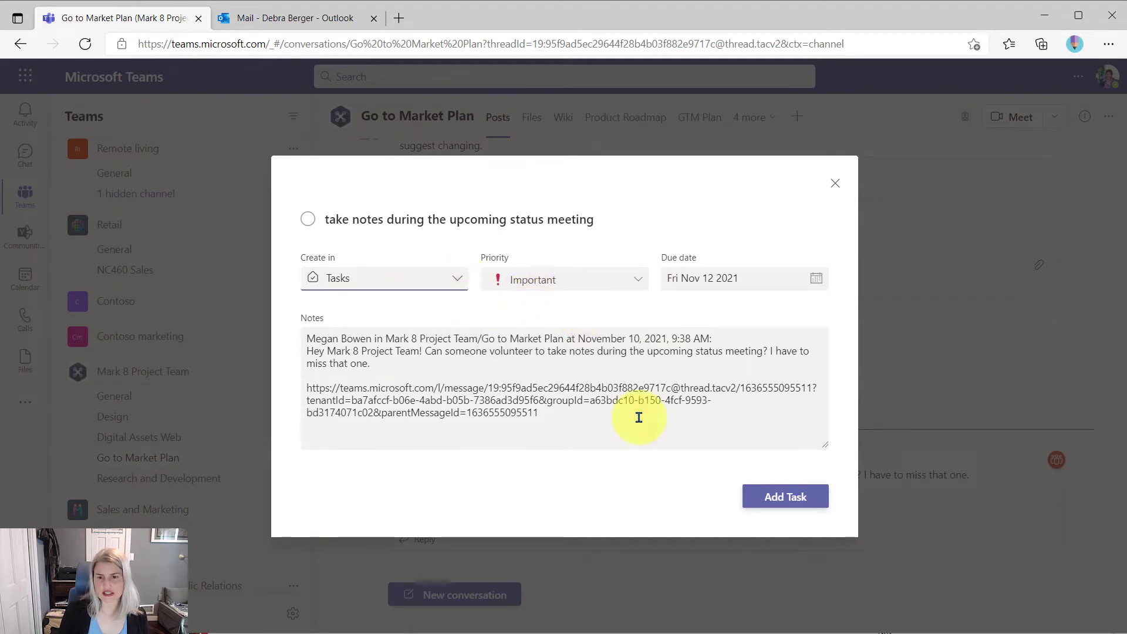
{"action": "mouse_move", "coordinate": [785, 497]}
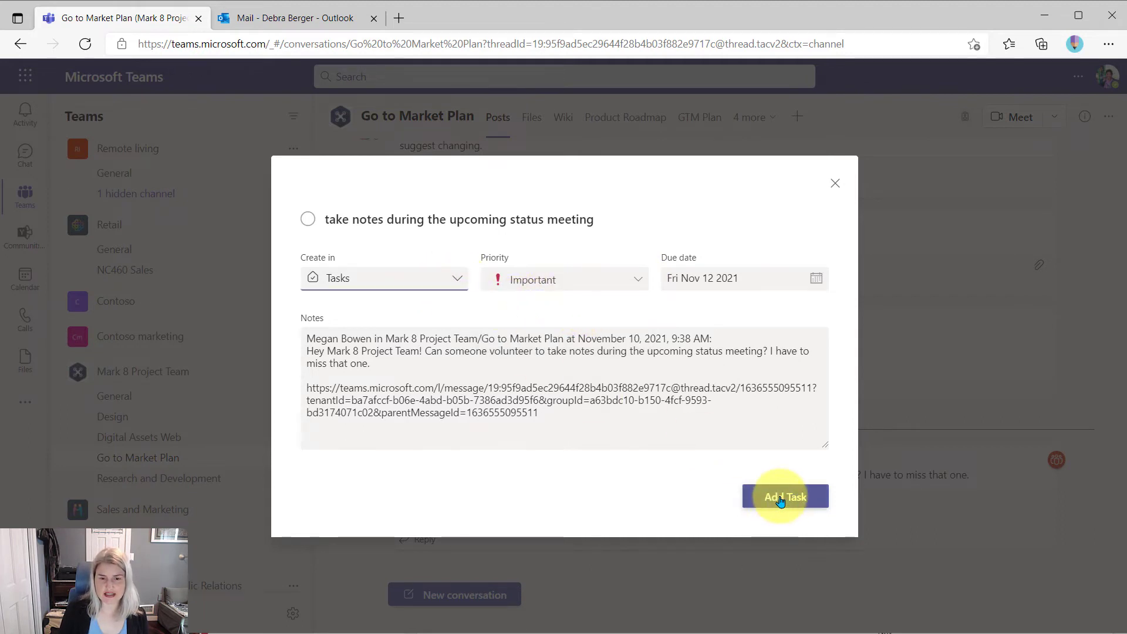
{"action": "left_click", "coordinate": [784, 496]}
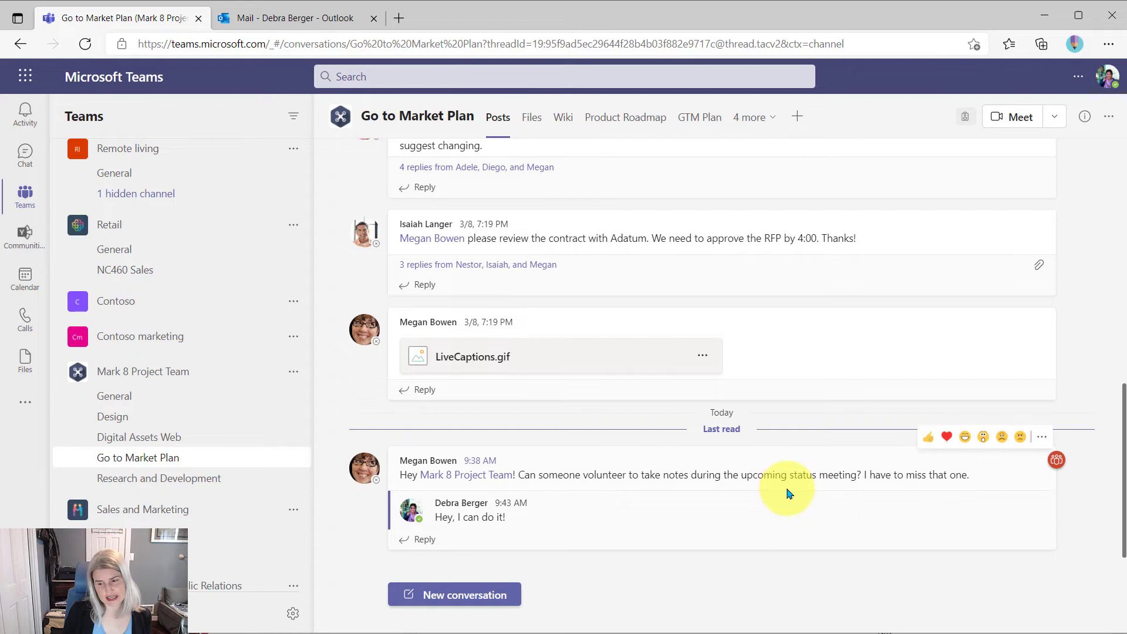
{"action": "mouse_move", "coordinate": [636, 471]}
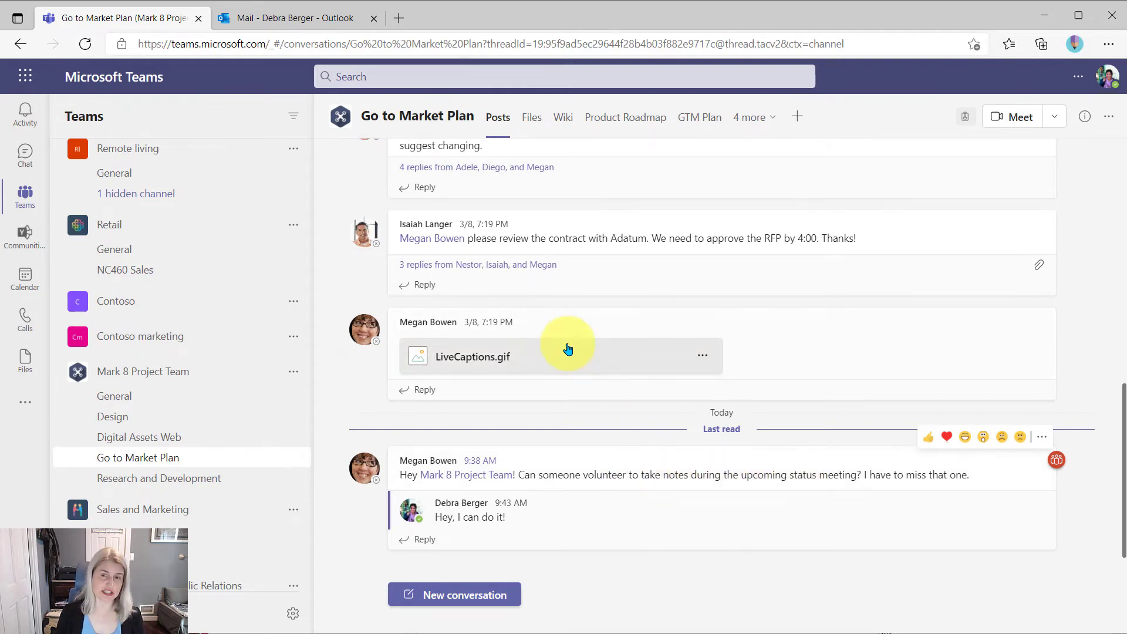
{"action": "mouse_move", "coordinate": [246, 339]}
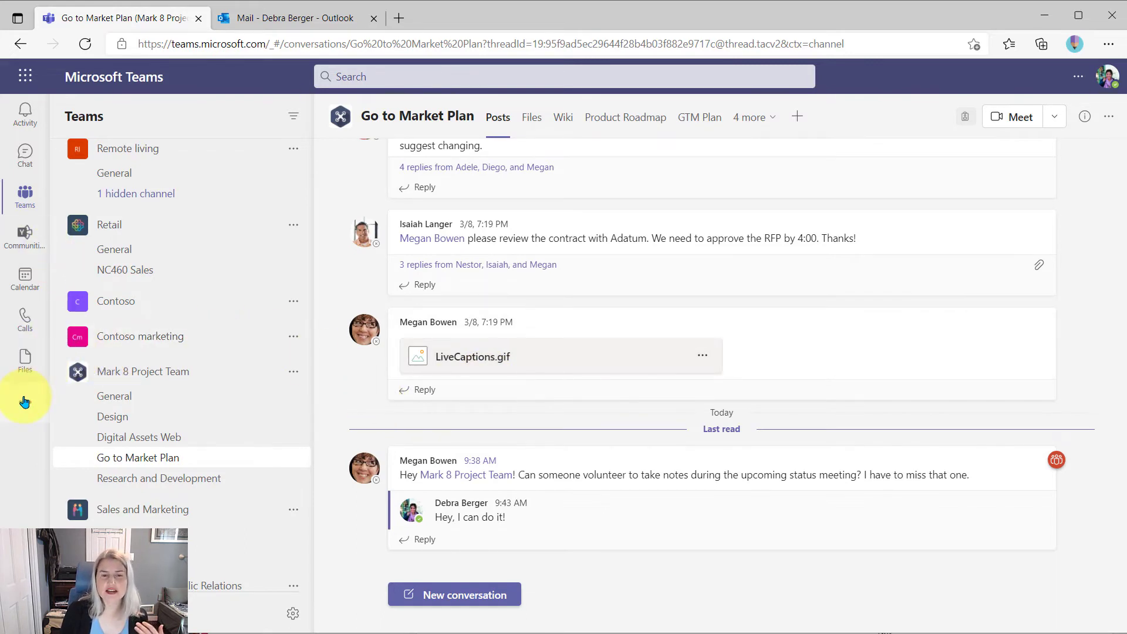
{"action": "mouse_move", "coordinate": [25, 401]}
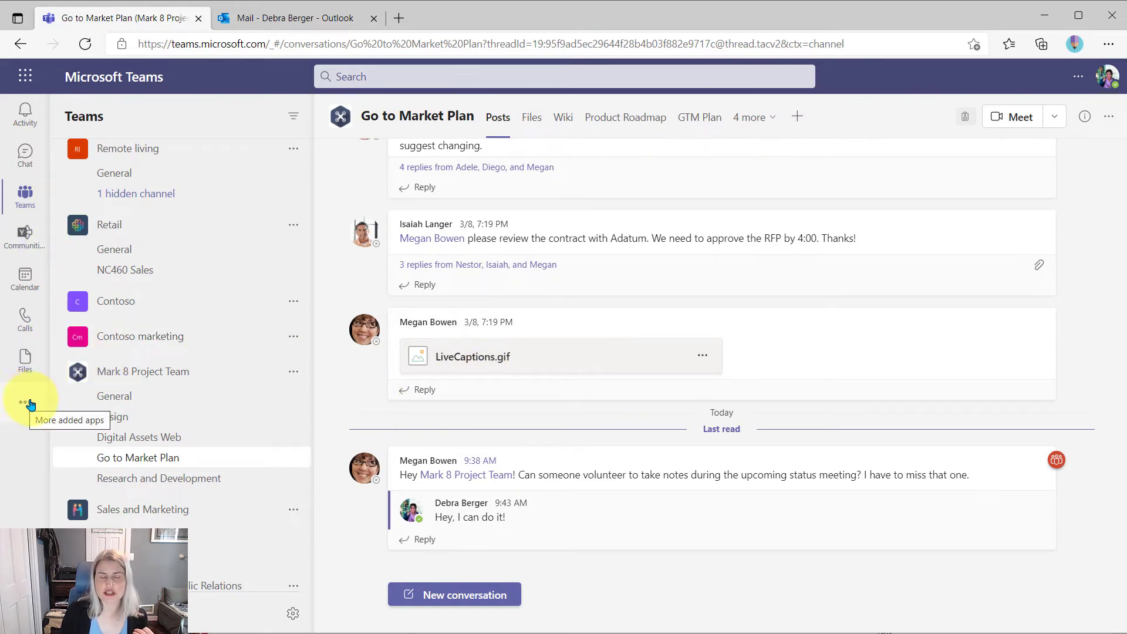
{"action": "mouse_move", "coordinate": [25, 406]}
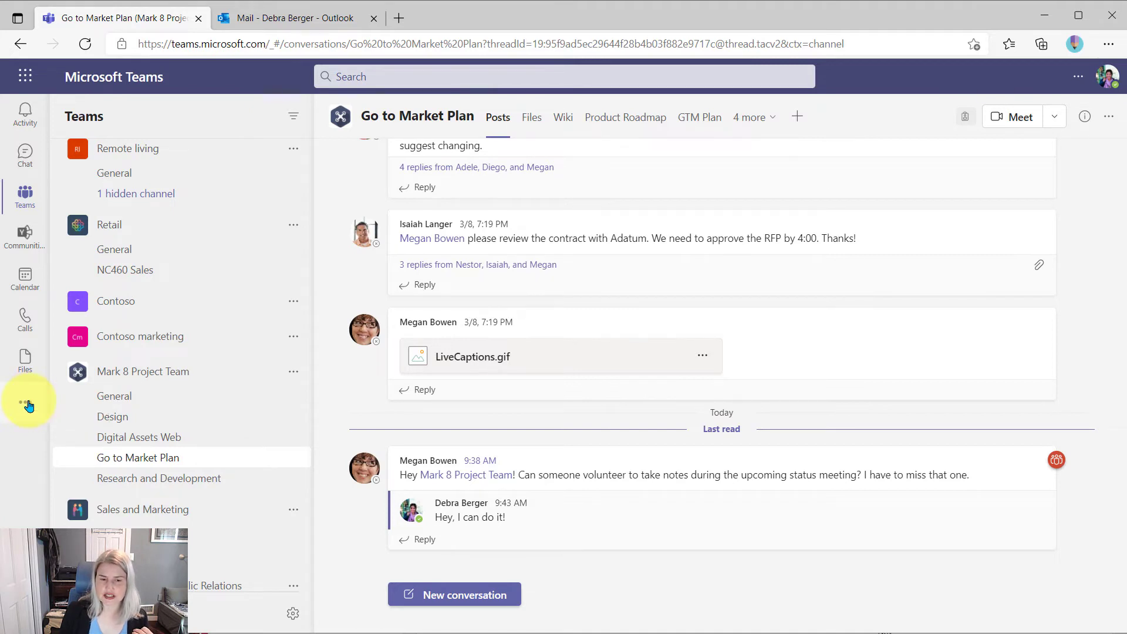
- Open Tasks by Planner and To Do from the left rail's added apps
{"action": "left_click", "coordinate": [25, 400]}
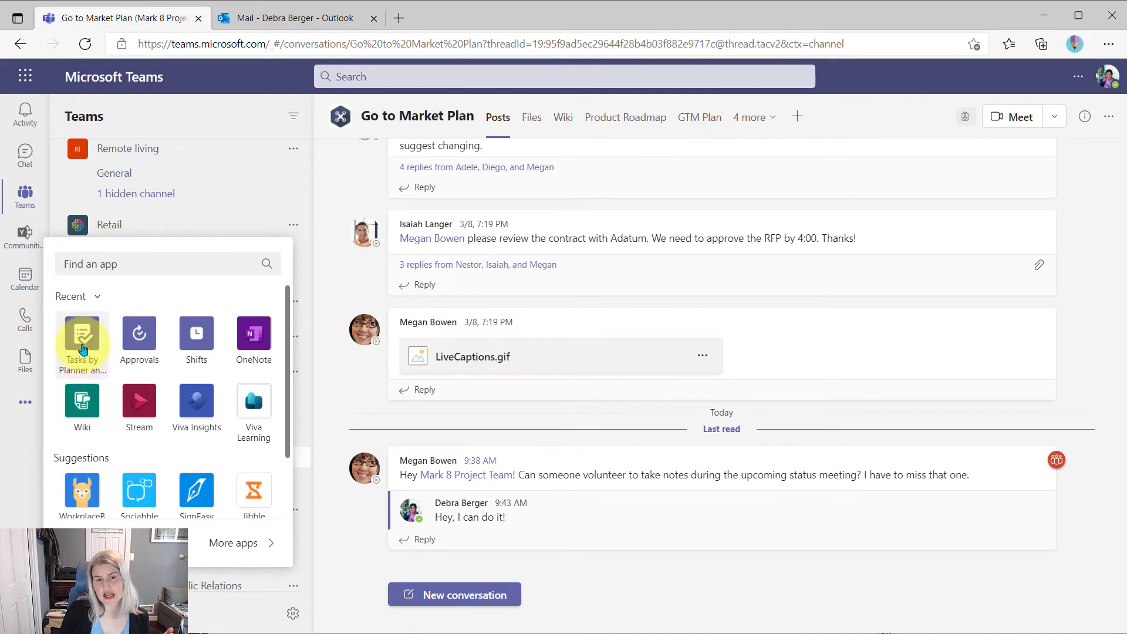
{"action": "left_click", "coordinate": [82, 342]}
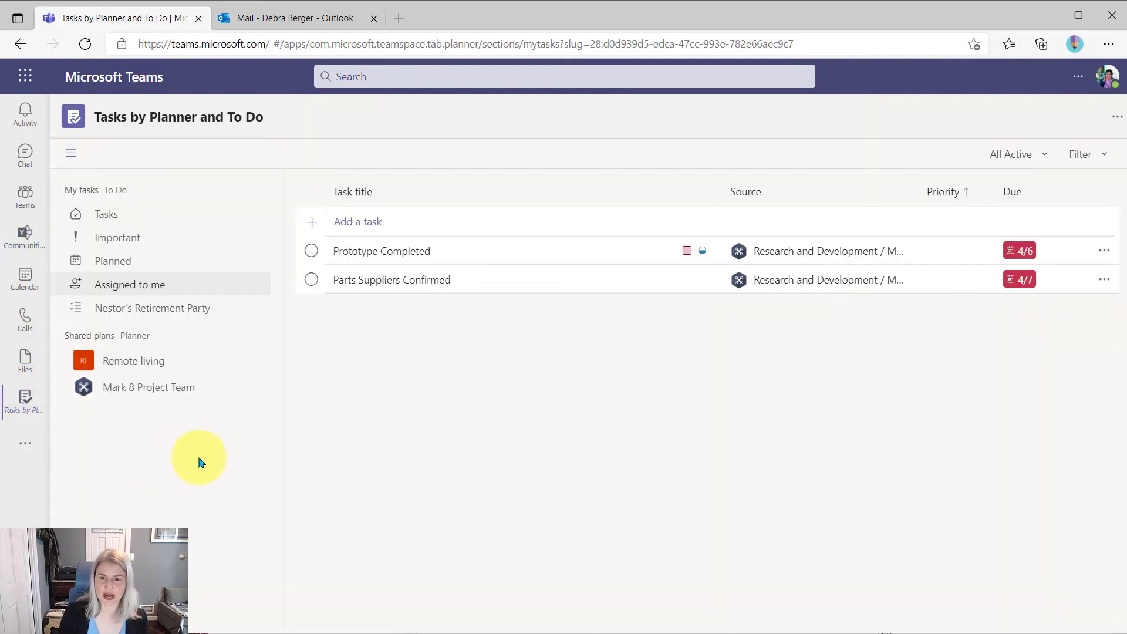
{"action": "mouse_move", "coordinate": [116, 237]}
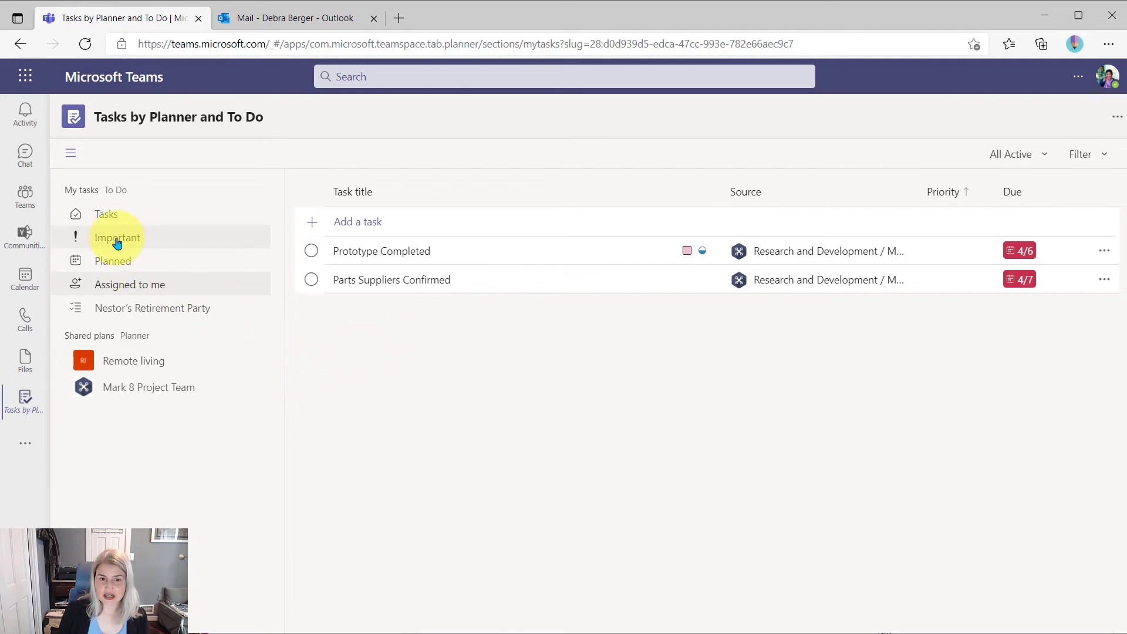
{"action": "mouse_move", "coordinate": [106, 214]}
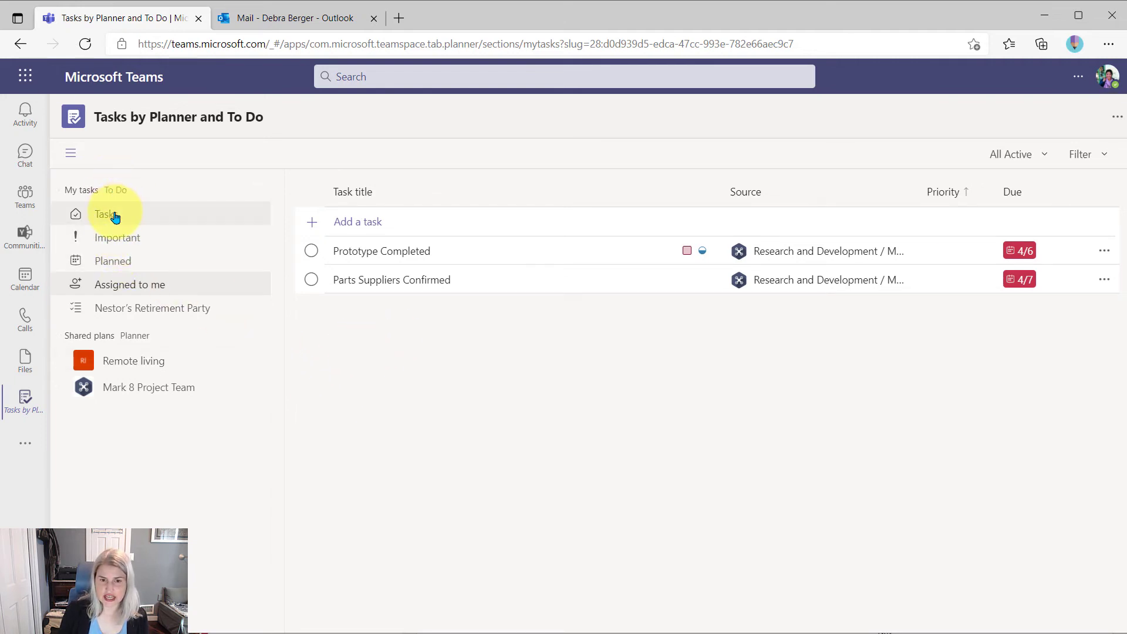
- Check the Important list's note-taking task due 11/12, then switch to the Outlook tab
{"action": "left_click", "coordinate": [106, 213]}
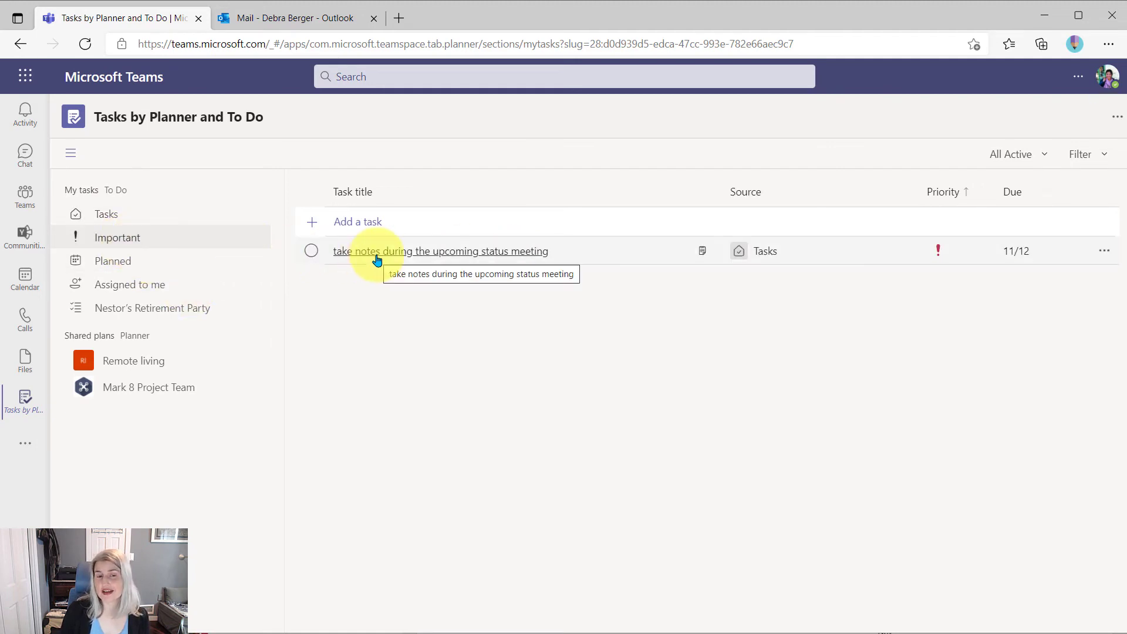
{"action": "mouse_move", "coordinate": [532, 256]}
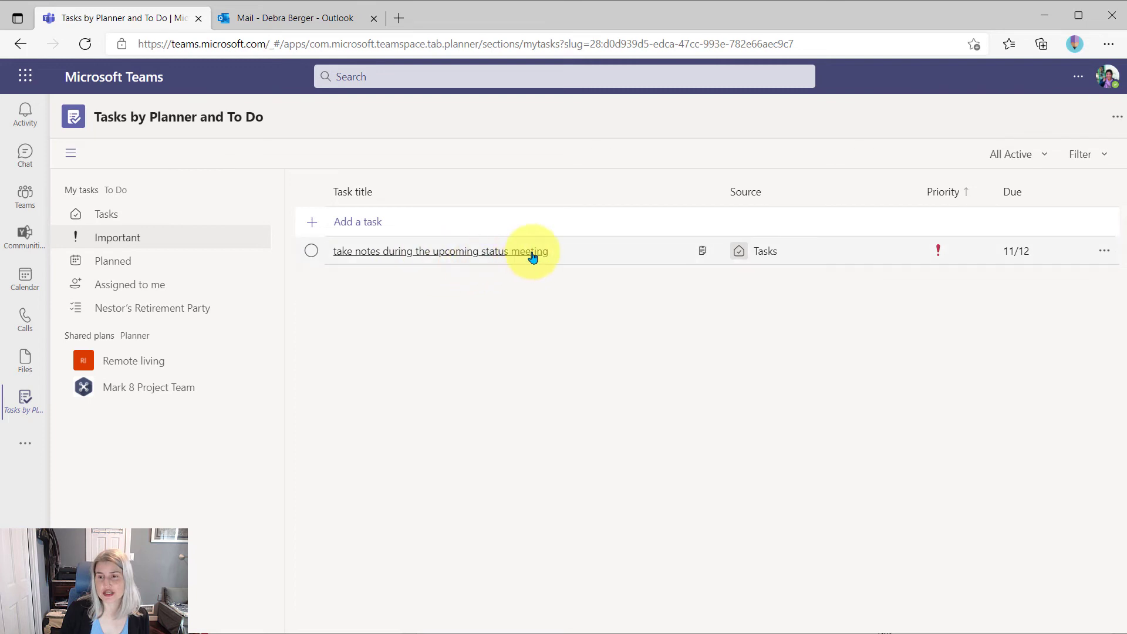
{"action": "mouse_move", "coordinate": [445, 287]}
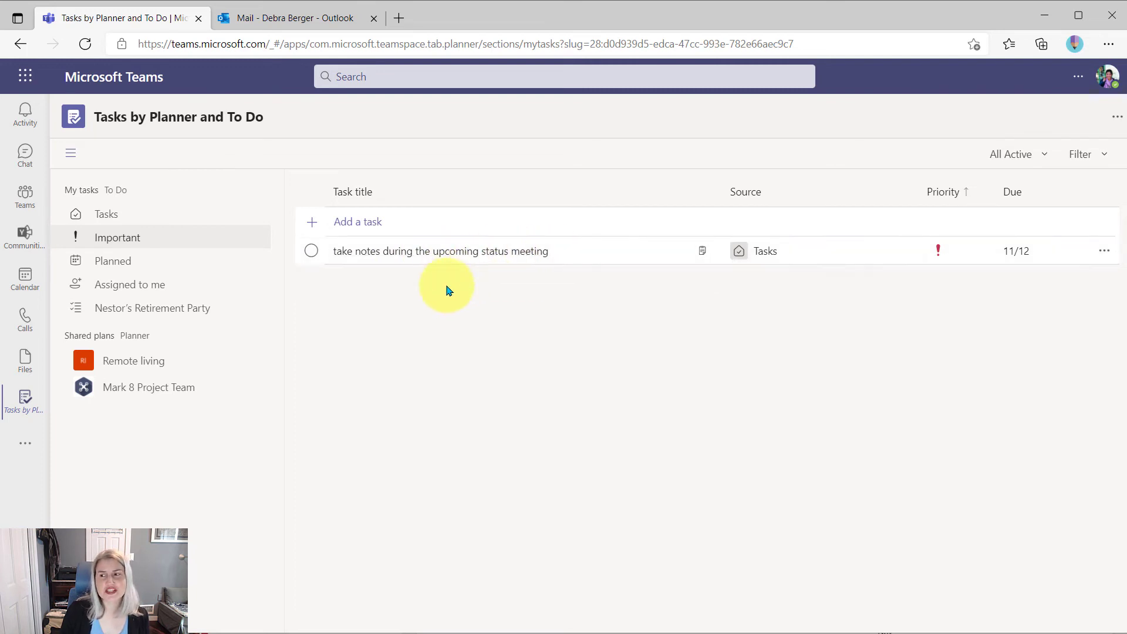
{"action": "mouse_move", "coordinate": [452, 250]}
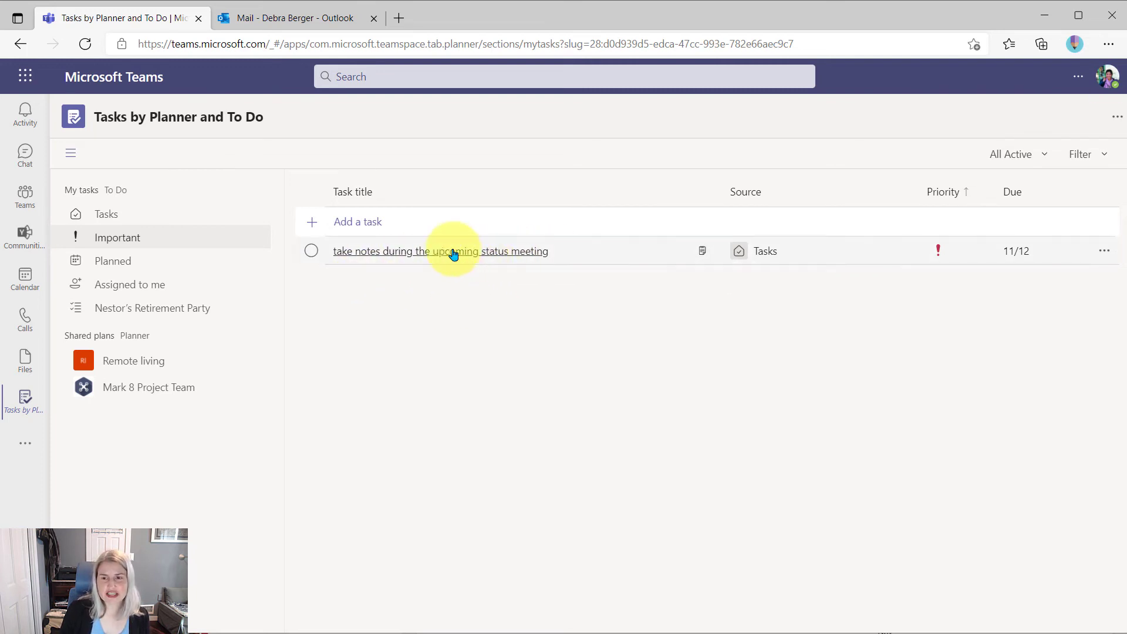
{"action": "mouse_move", "coordinate": [311, 251]}
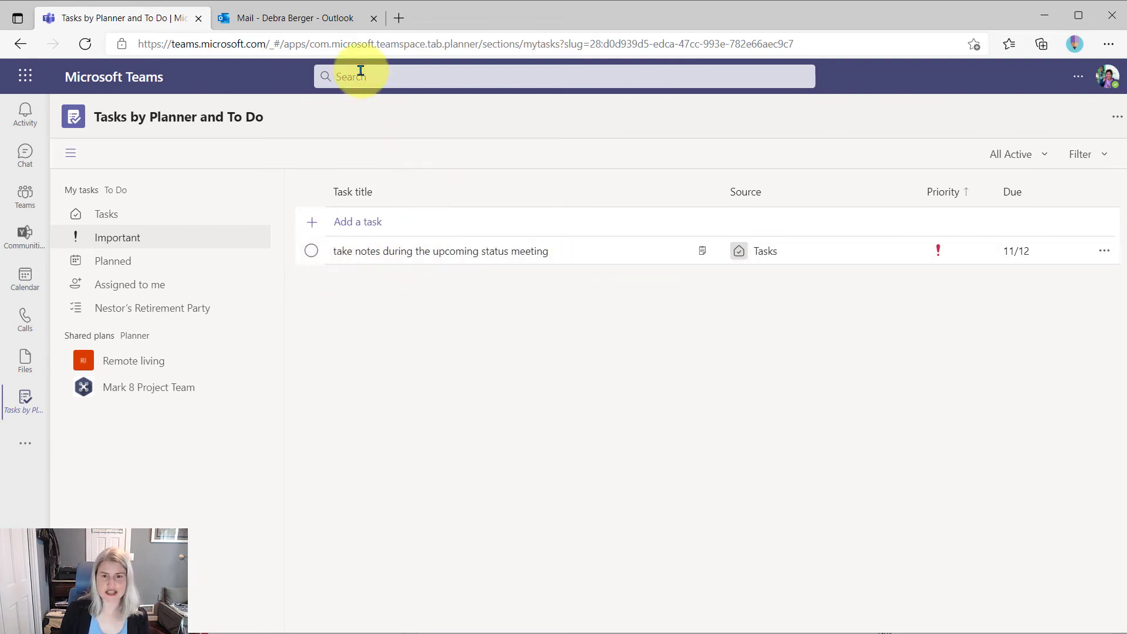
{"action": "mouse_move", "coordinate": [199, 237]}
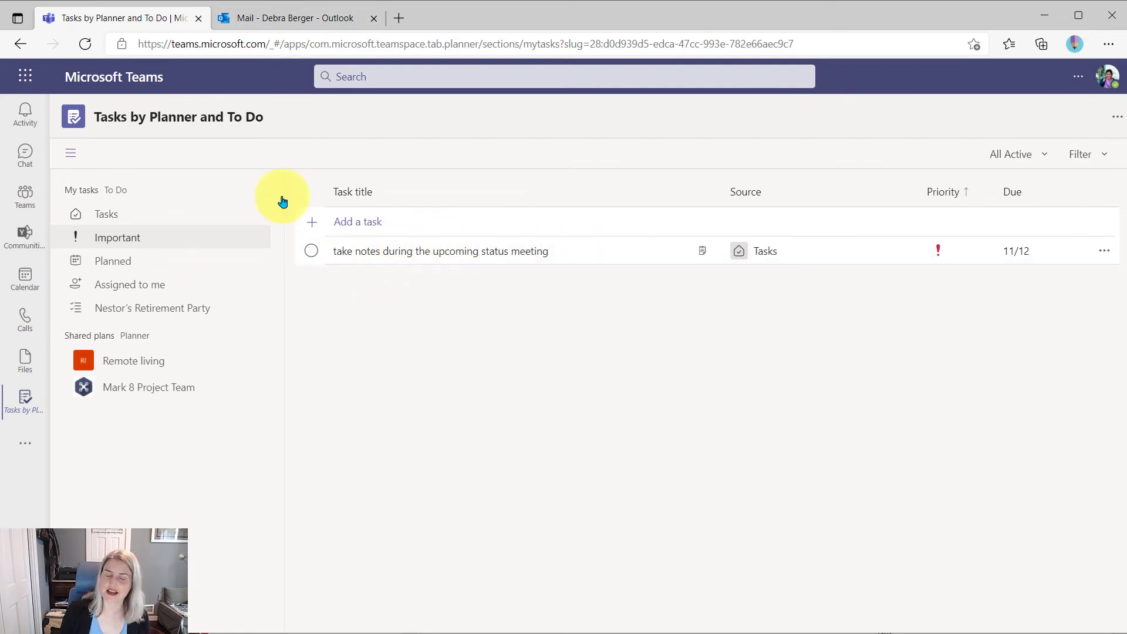
{"action": "mouse_move", "coordinate": [411, 255]}
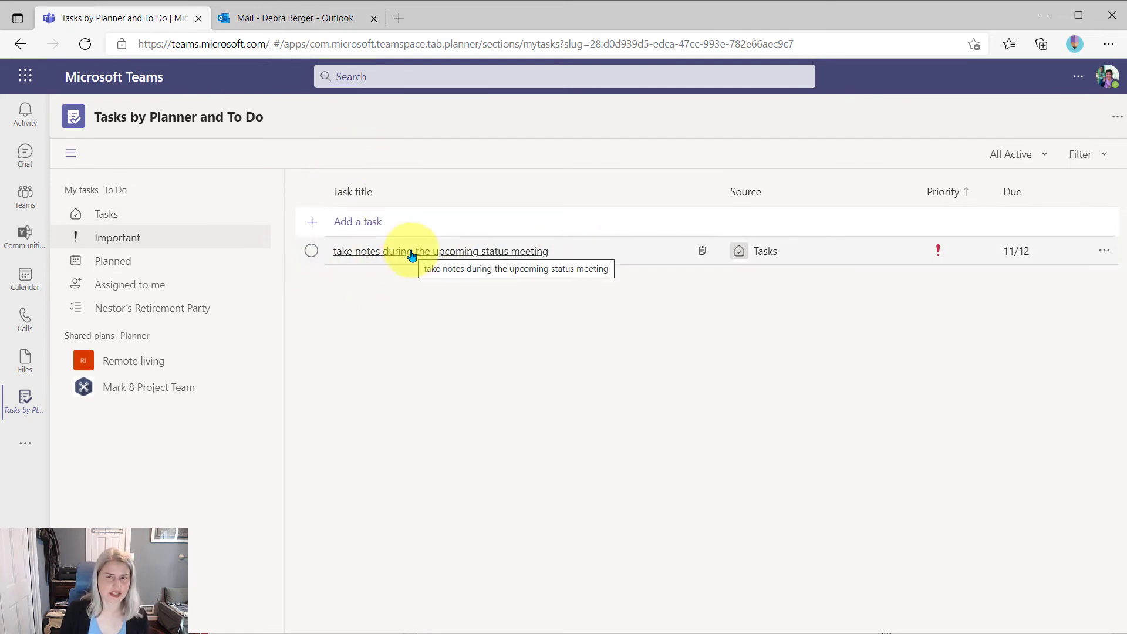
{"action": "left_click", "coordinate": [294, 17]}
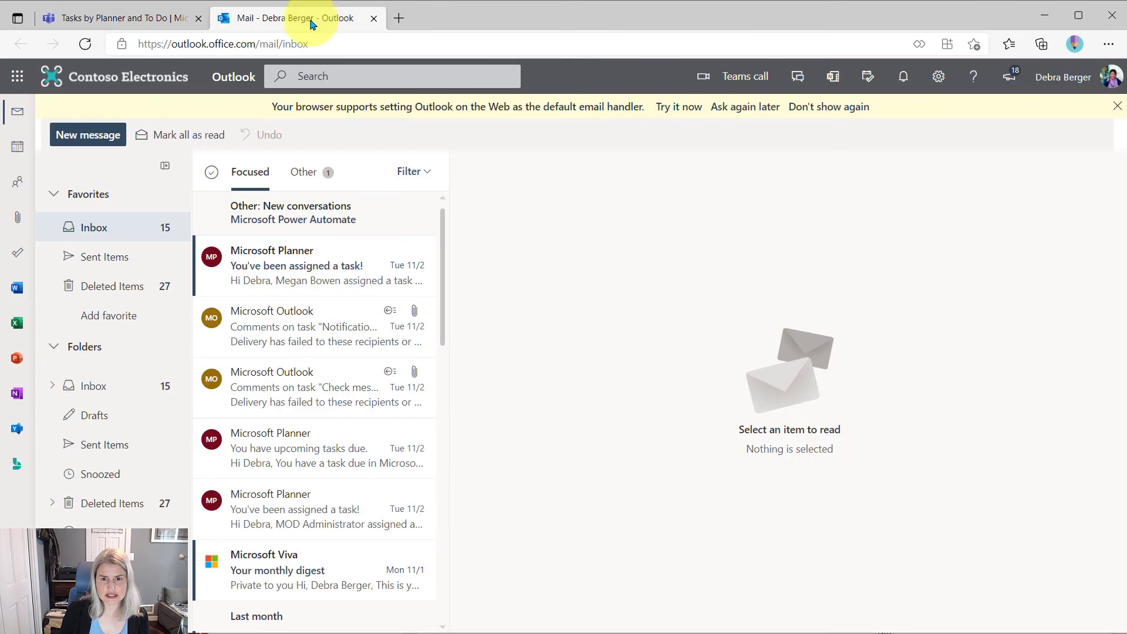
{"action": "mouse_move", "coordinate": [350, 107]}
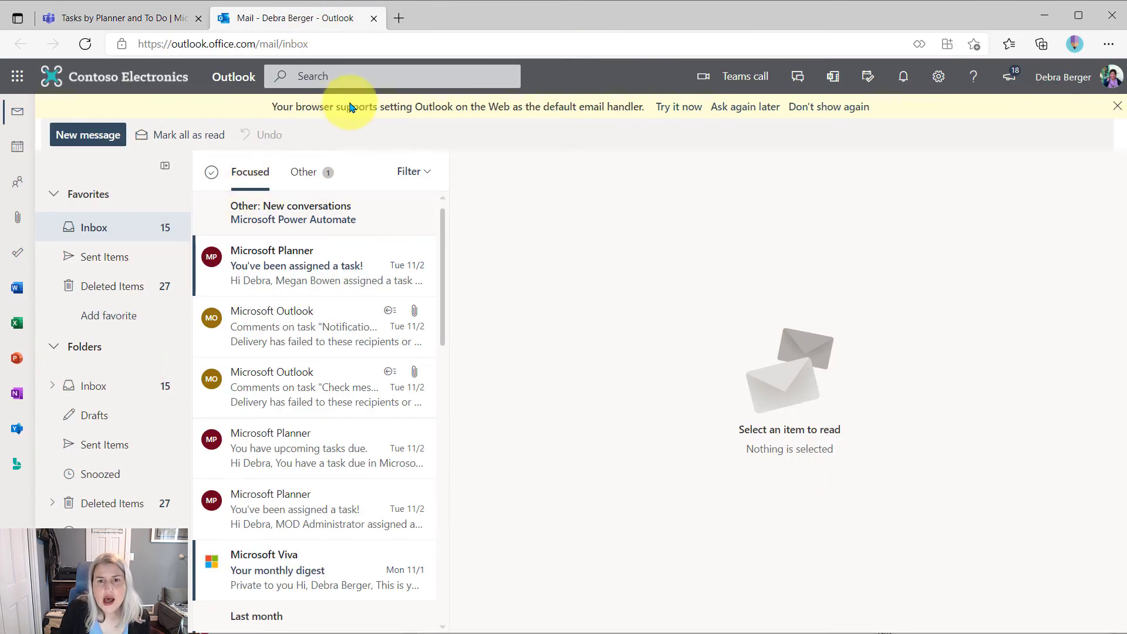
{"action": "mouse_move", "coordinate": [829, 106]}
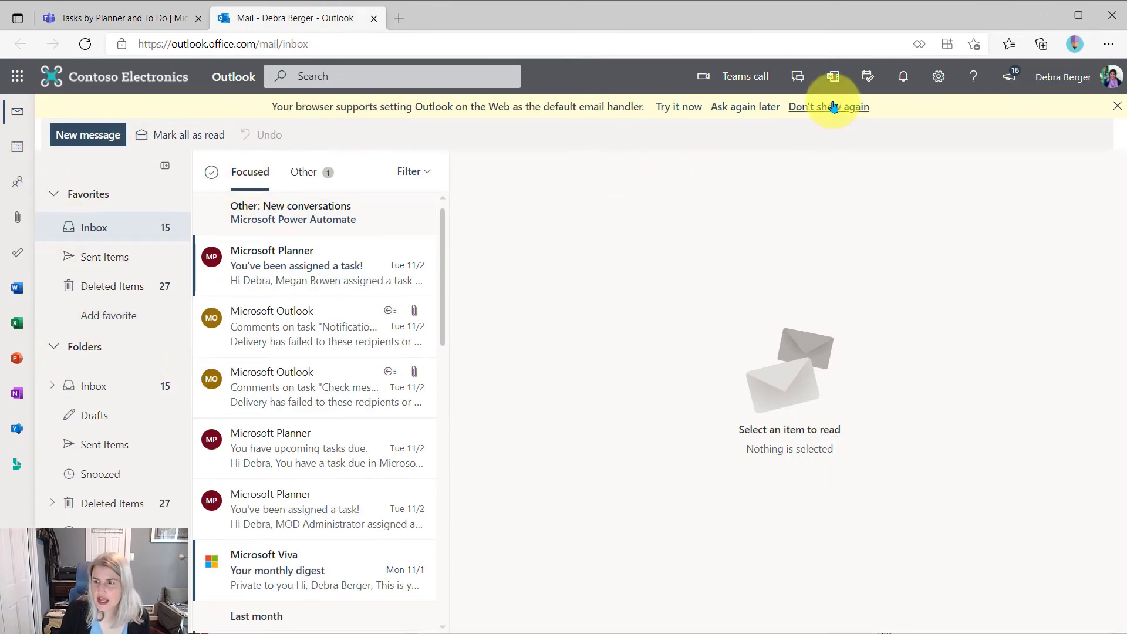
{"action": "mouse_move", "coordinate": [867, 76]}
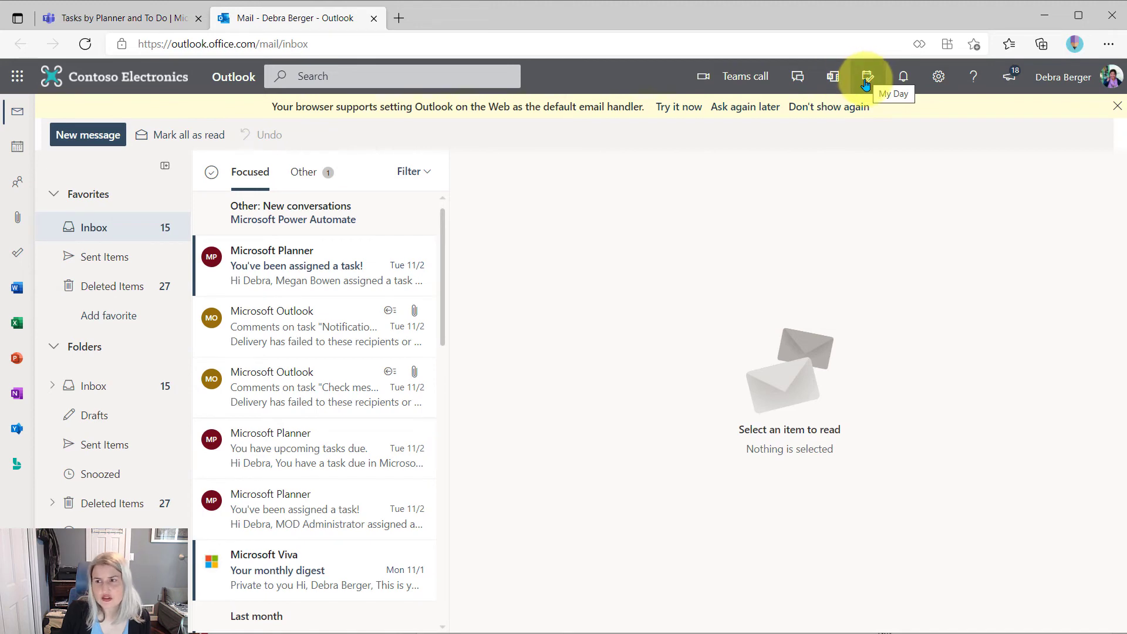
- Show the starred note-taking task in Outlook's My Day To Do pane, then open a new tab
{"action": "left_click", "coordinate": [866, 76]}
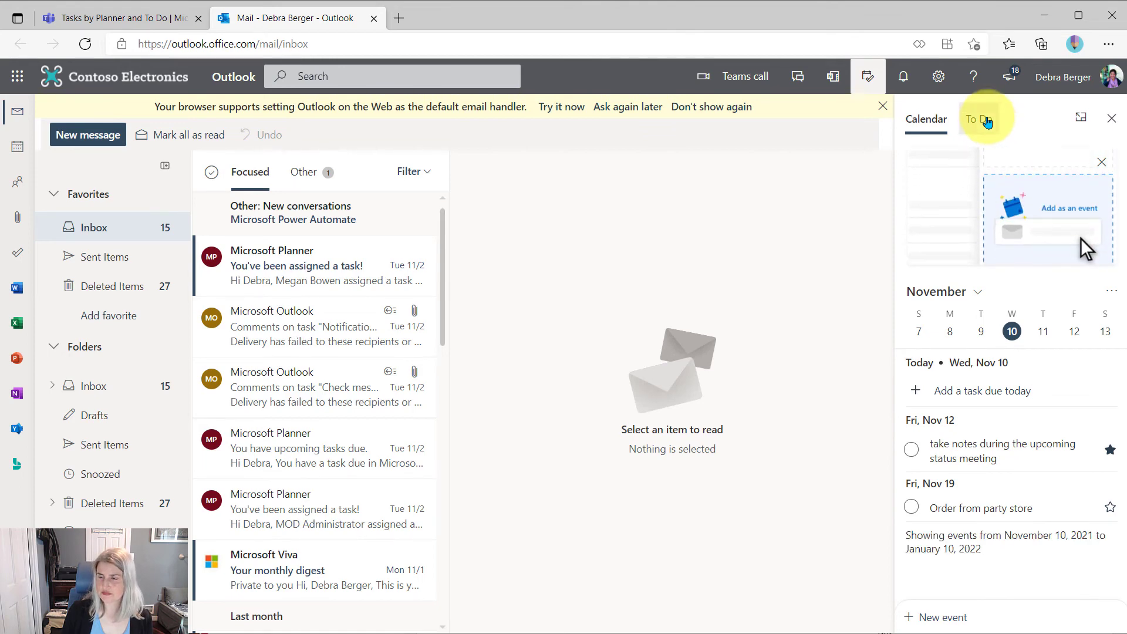
{"action": "left_click", "coordinate": [979, 119]}
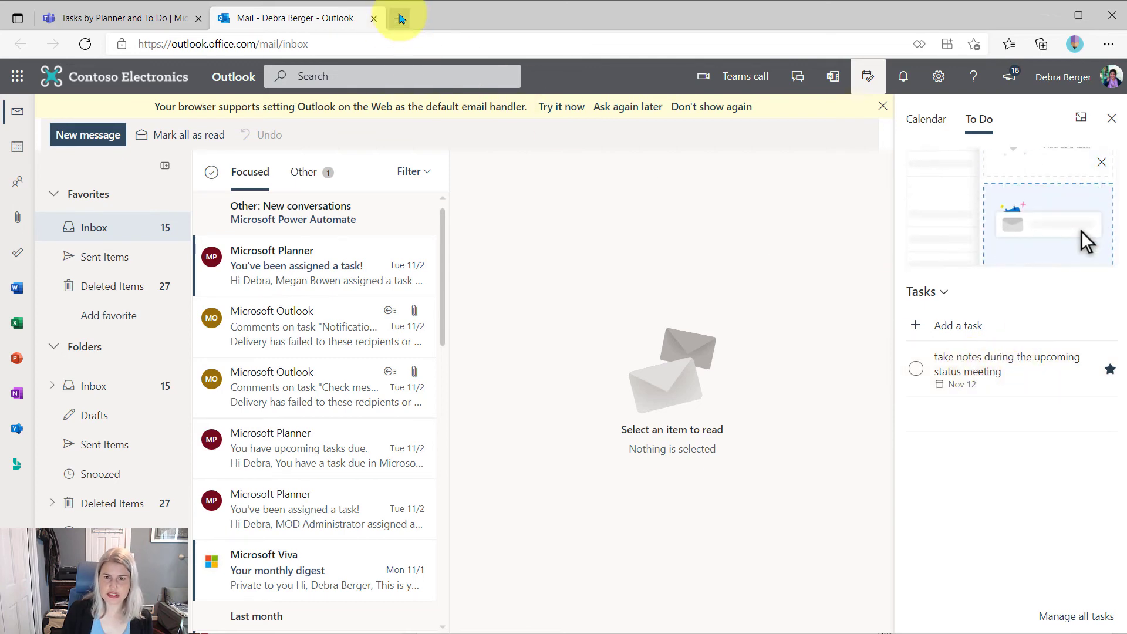
{"action": "left_click", "coordinate": [400, 17]}
{"action": "type", "text": "off"}
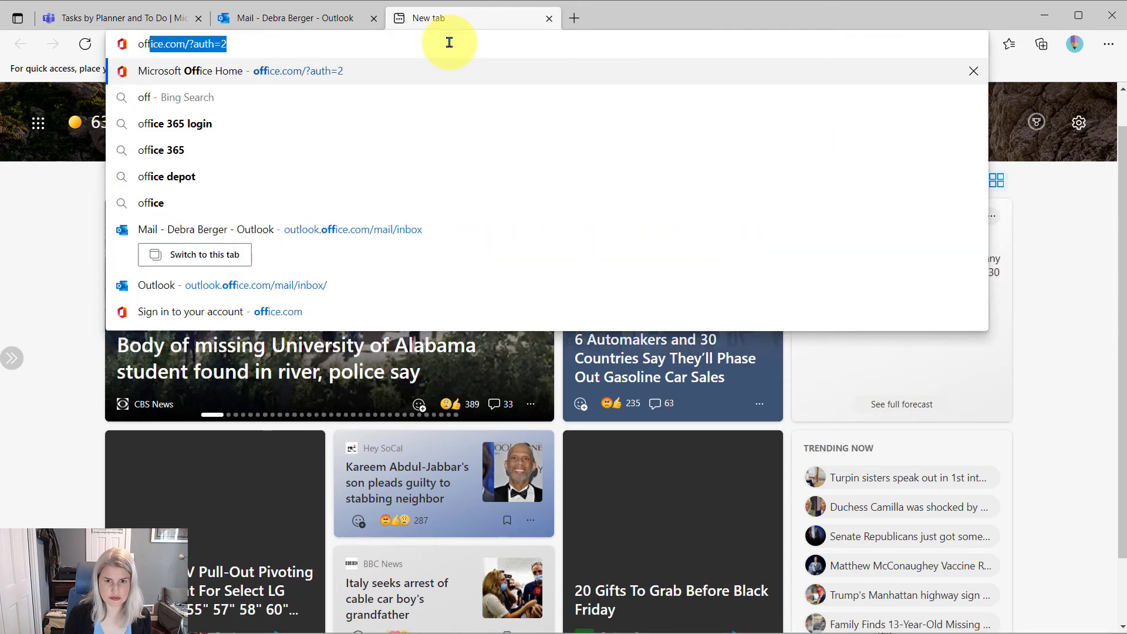
- Load office.com and launch To Do from the app launcher's All apps list
{"action": "key", "text": "Return"}
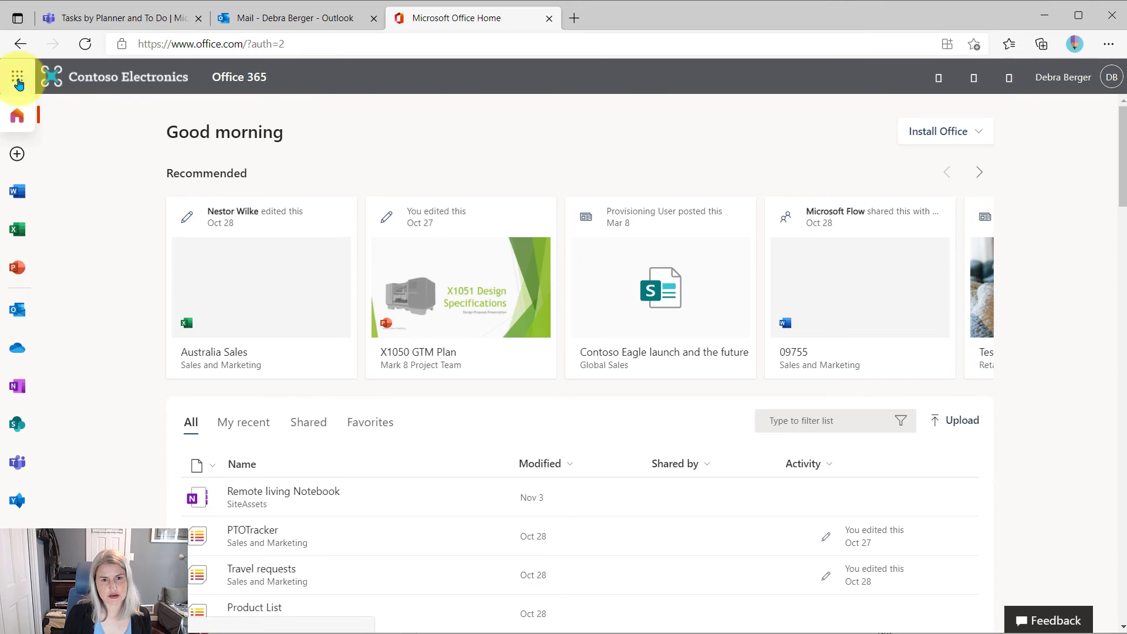
{"action": "left_click", "coordinate": [17, 77]}
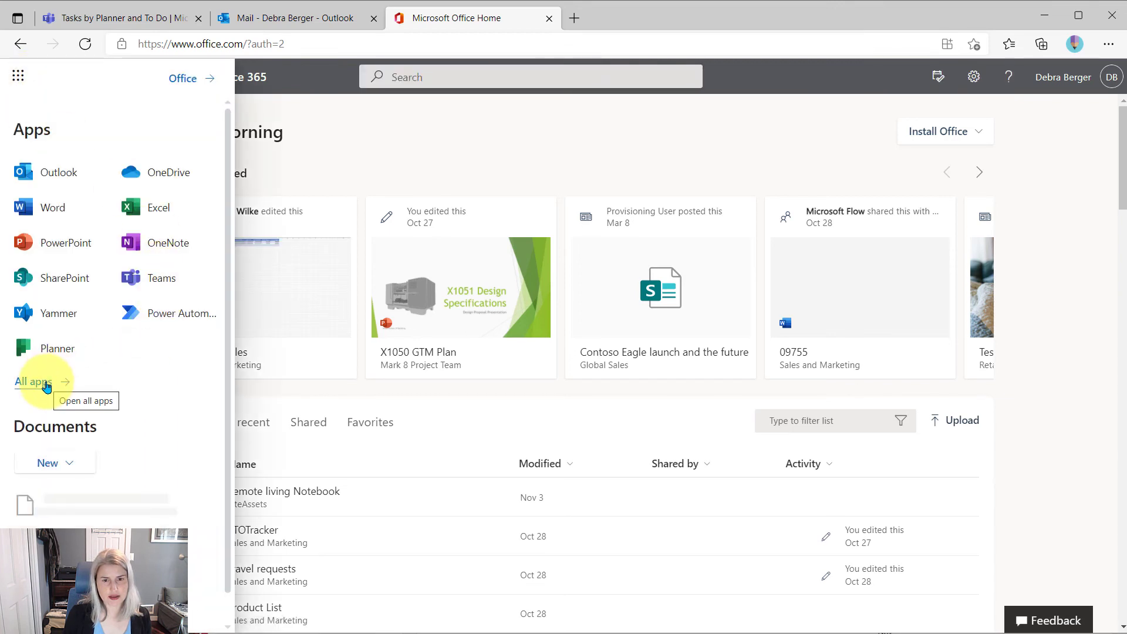
{"action": "left_click", "coordinate": [33, 381]}
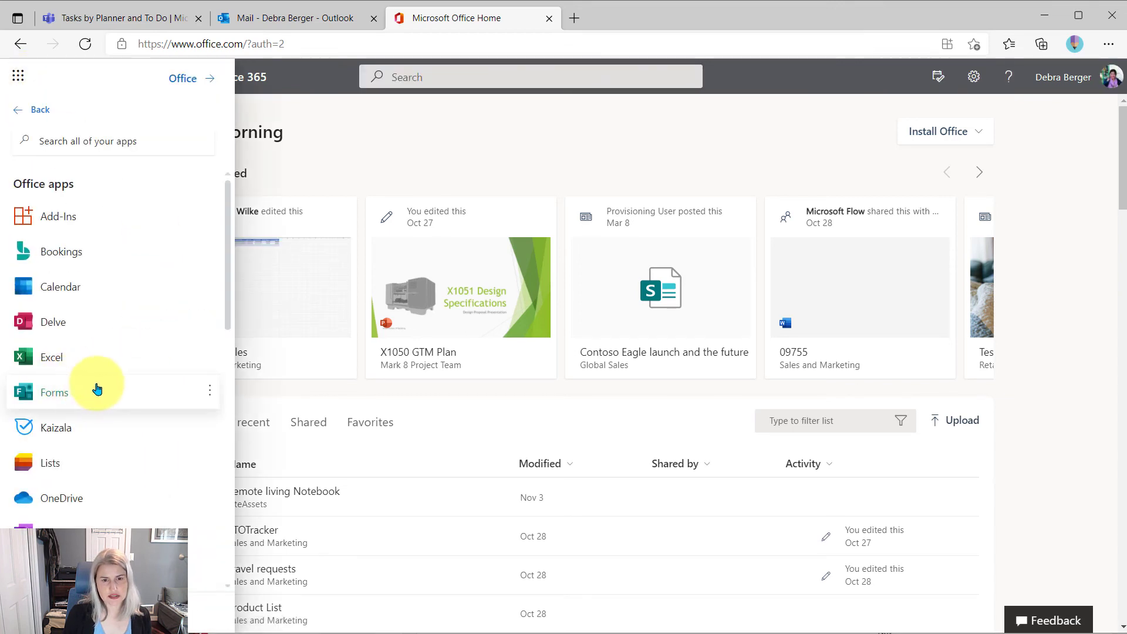
{"action": "scroll", "scroll_direction": "down", "scroll_amount": 3}
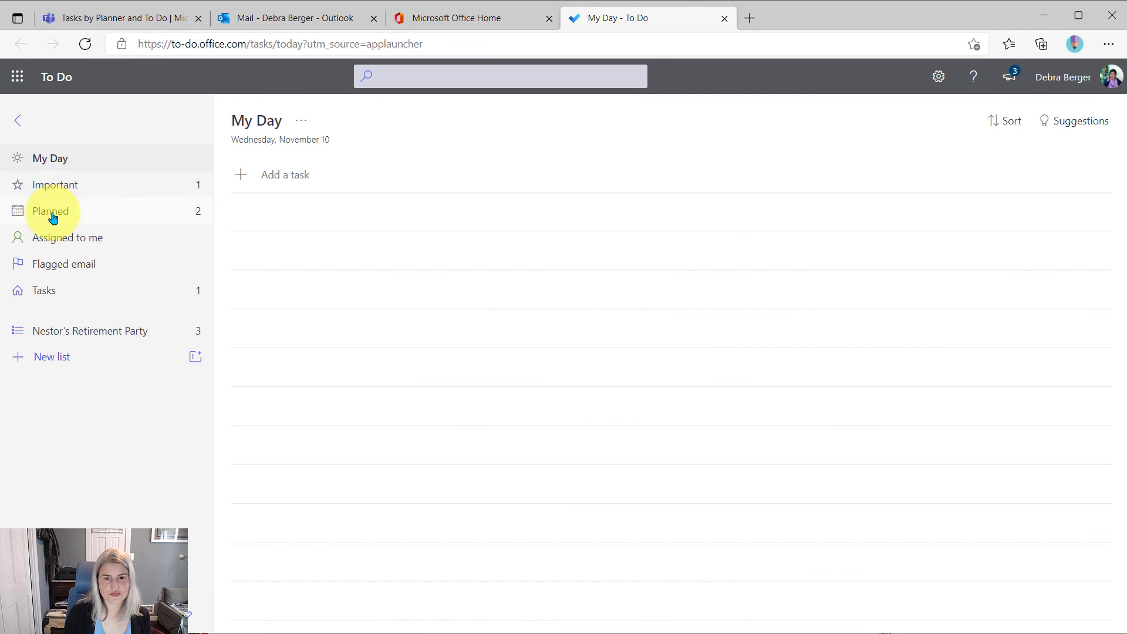
- Check To Do's Important and Tasks lists for the starred meeting-notes task due November 12
{"action": "left_click", "coordinate": [55, 184]}
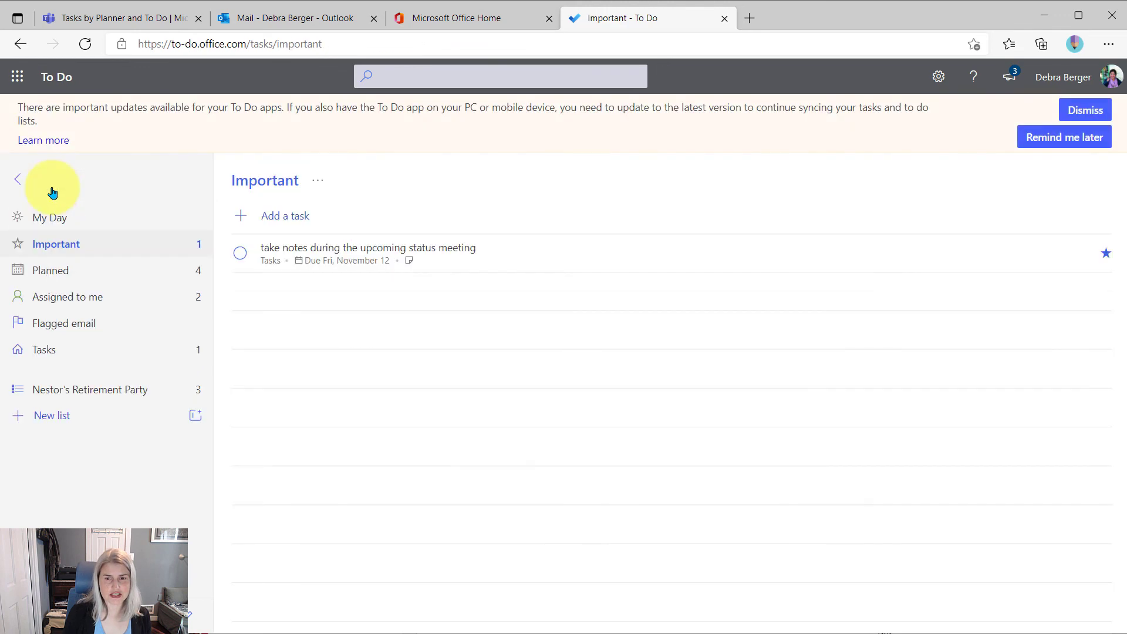
{"action": "mouse_move", "coordinate": [94, 346]}
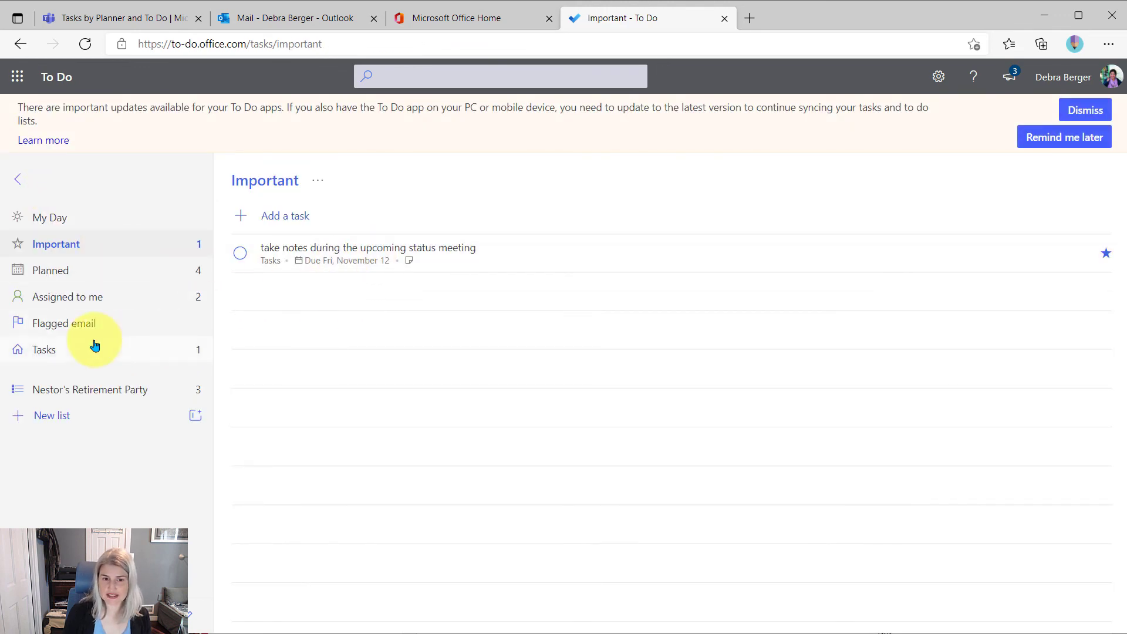
{"action": "left_click", "coordinate": [44, 350]}
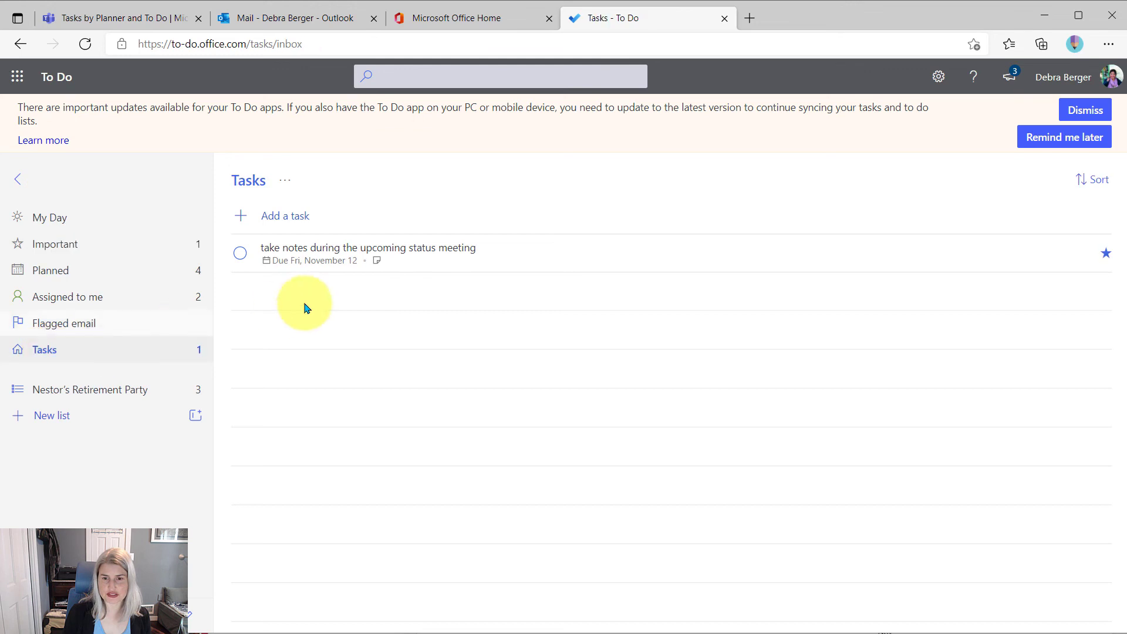